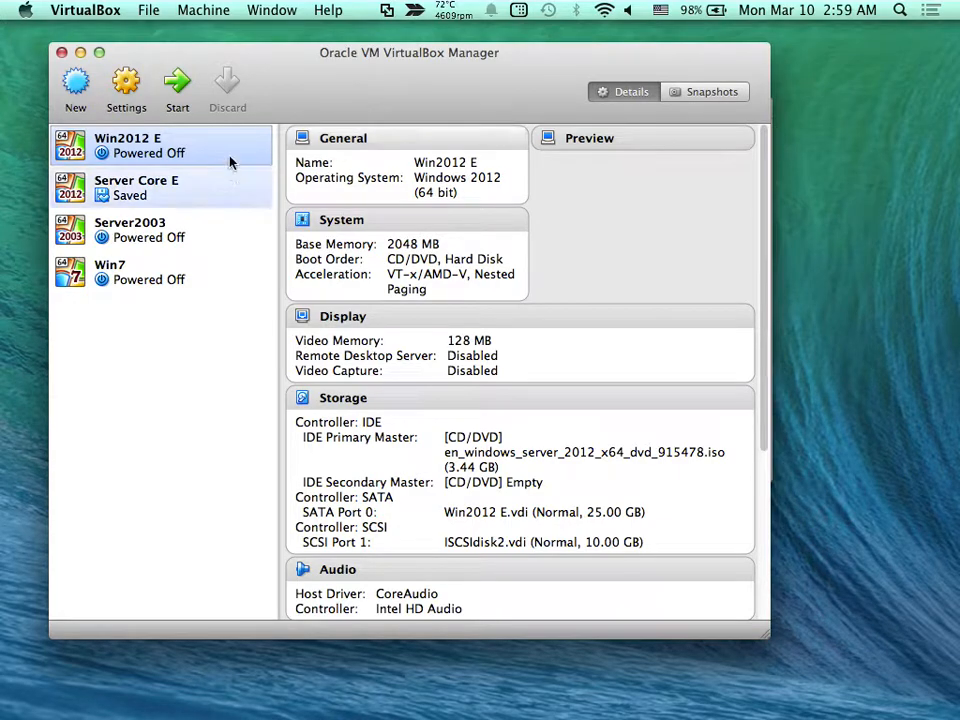
mouse_move(112, 322)
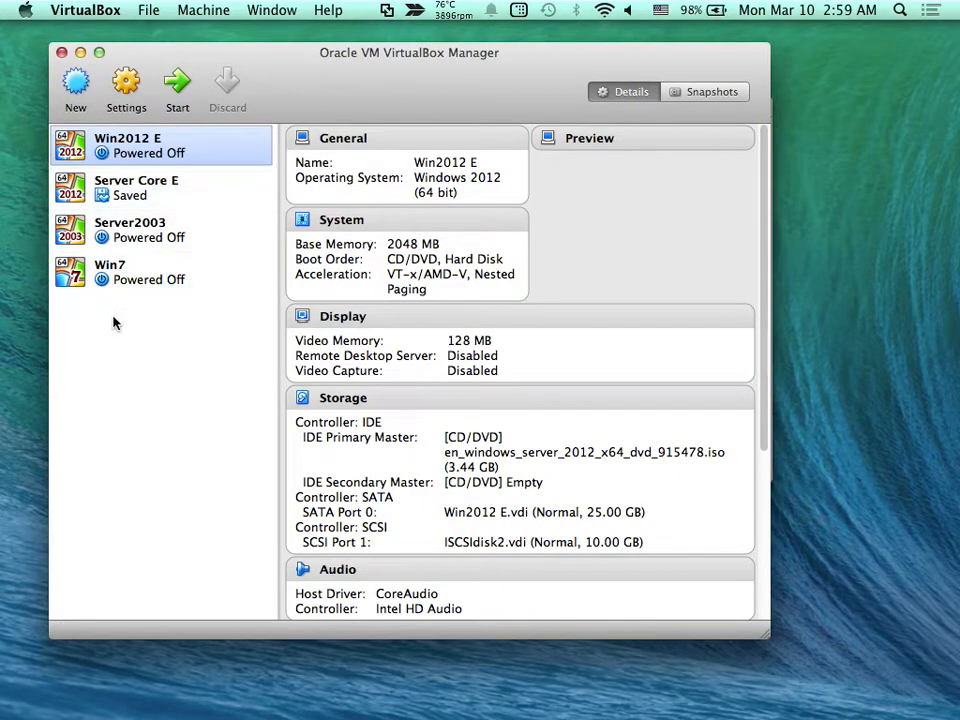
Step: Open the Win2012 E machine's settings to see its name, Microsoft Windows type and version
click(130, 230)
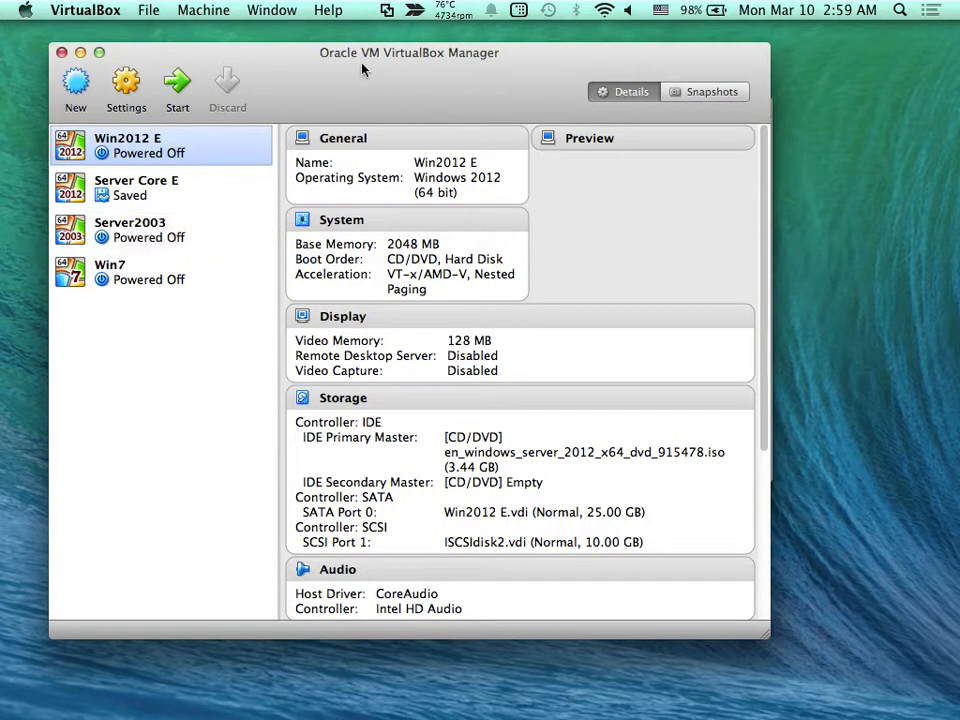
mouse_move(536, 76)
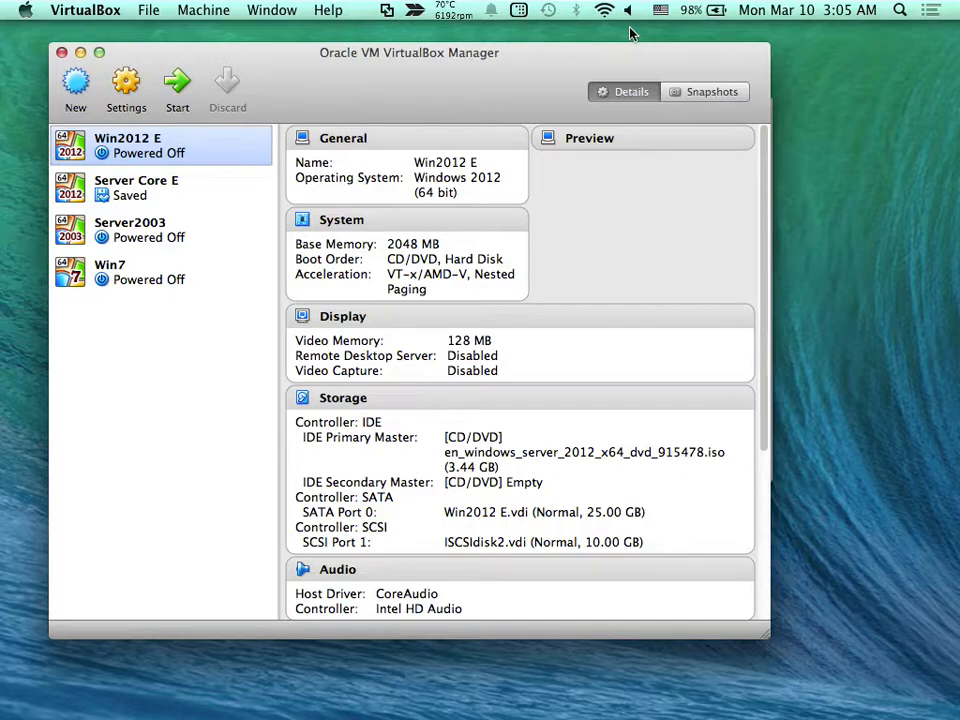
mouse_move(612, 56)
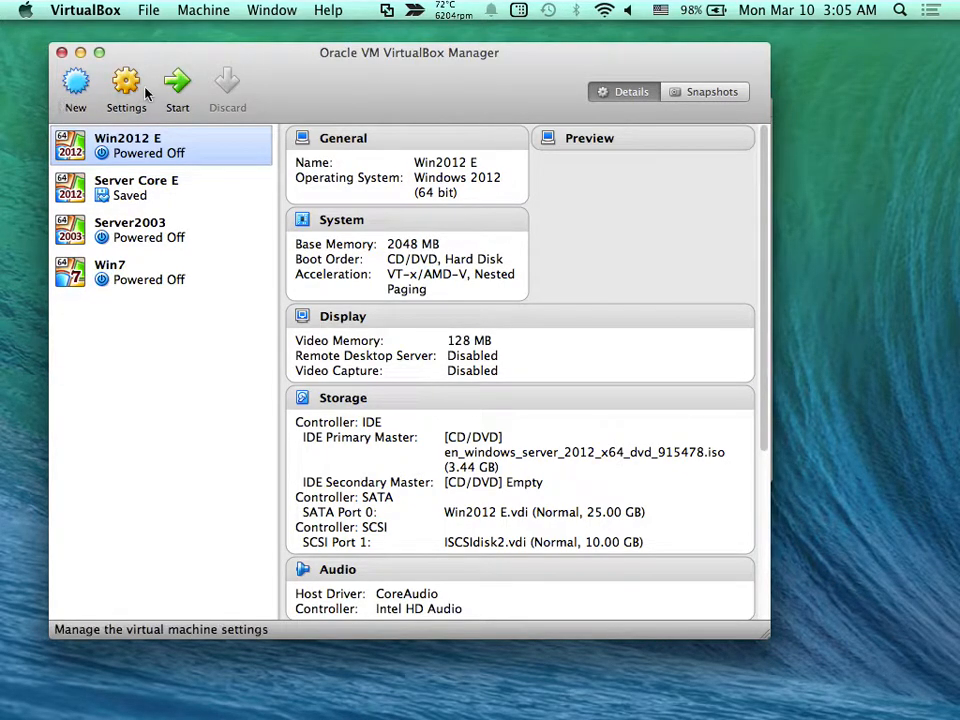
mouse_move(126, 84)
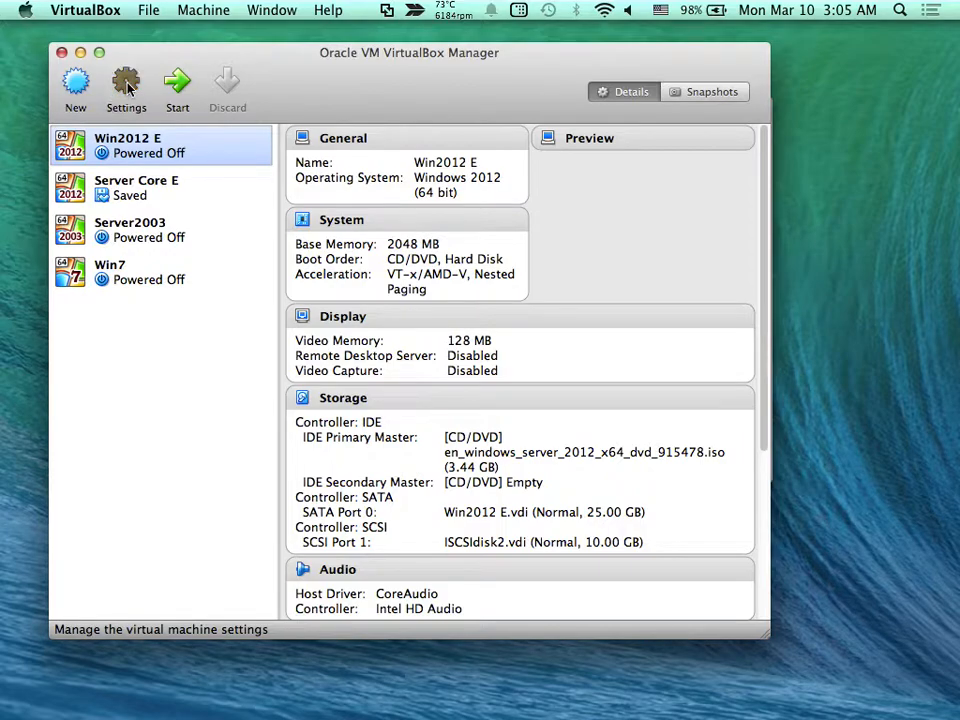
click(126, 88)
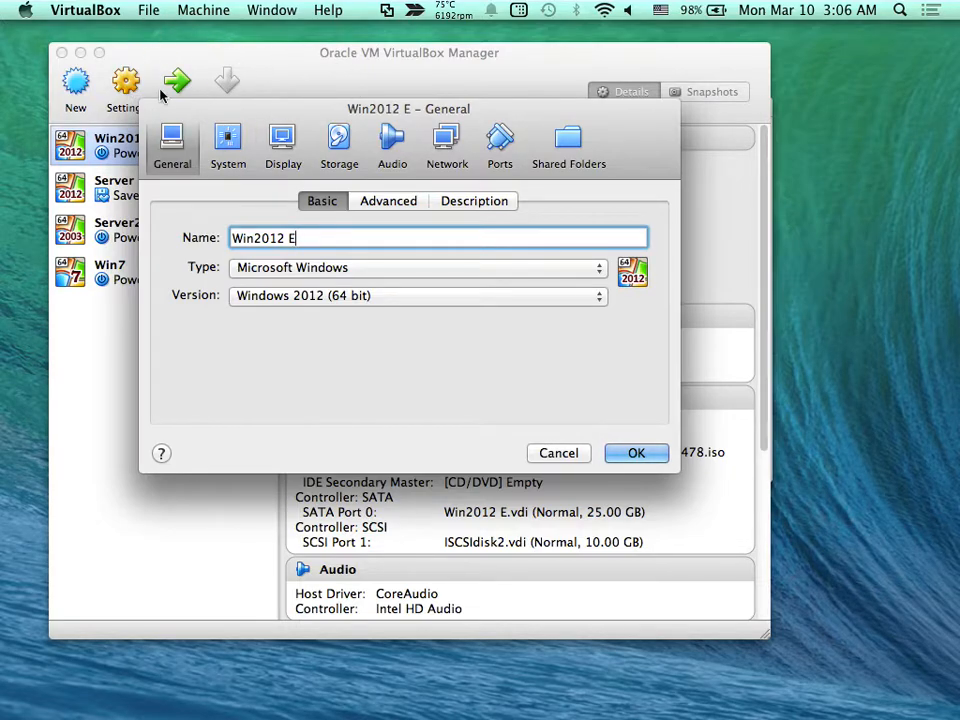
mouse_move(210, 108)
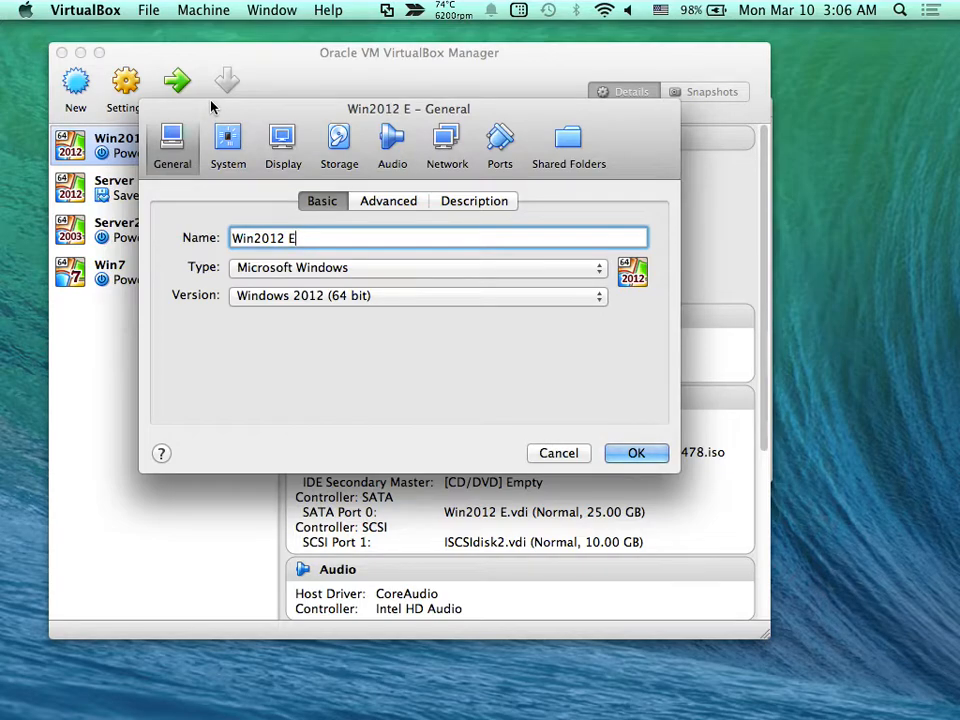
mouse_move(384, 112)
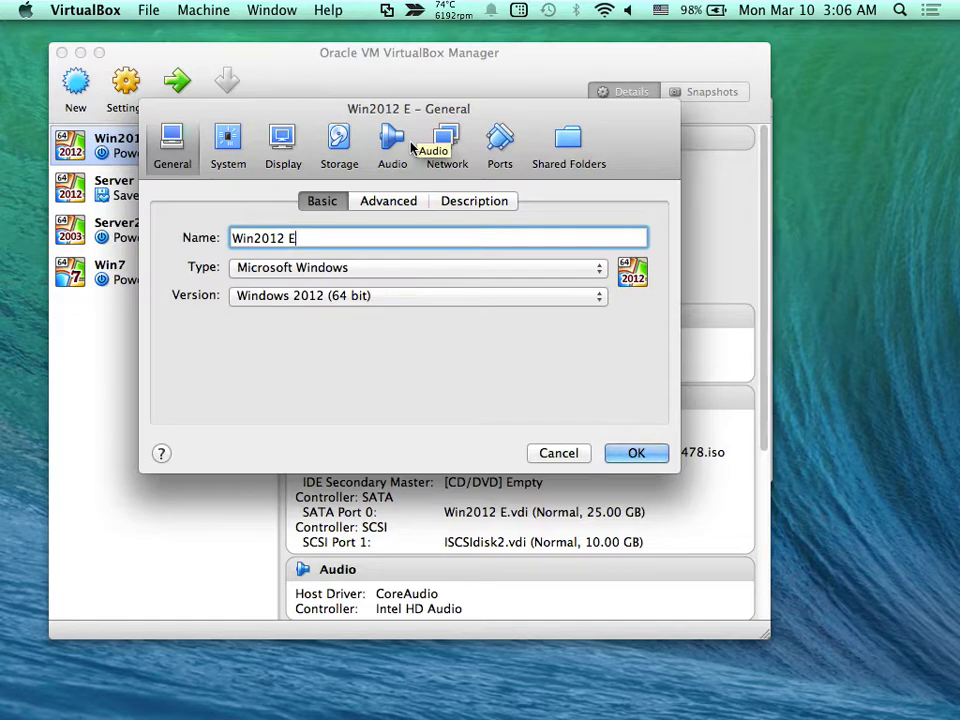
mouse_move(490, 96)
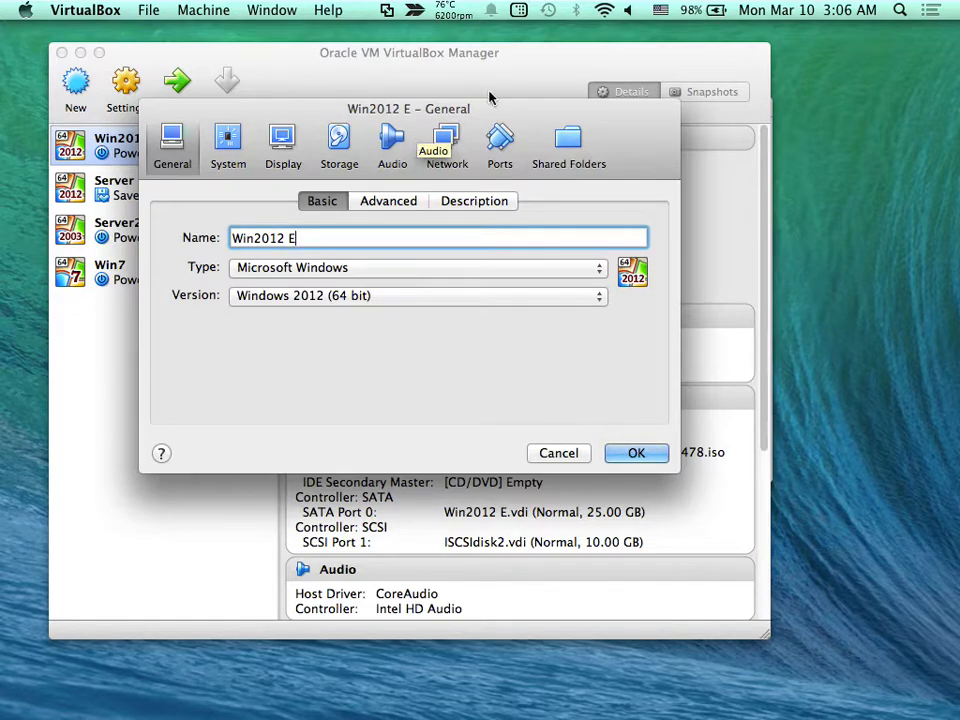
mouse_move(498, 118)
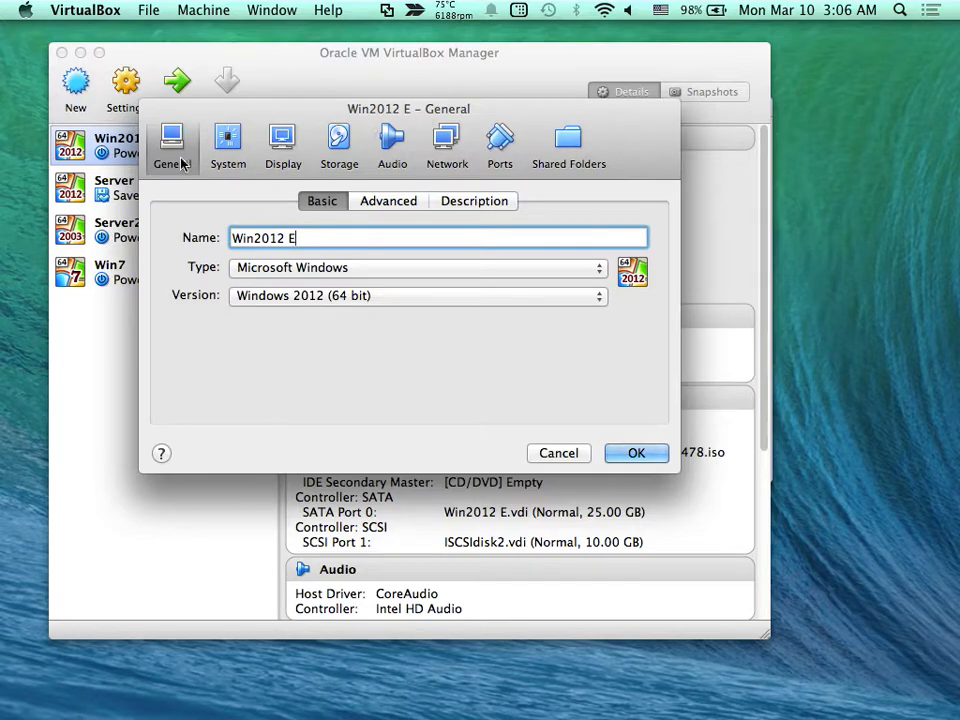
Step: Cancel the machine settings and open VirtualBox Preferences, default folder /Users/mrsamuel/VirtualBox VMs
click(636, 452)
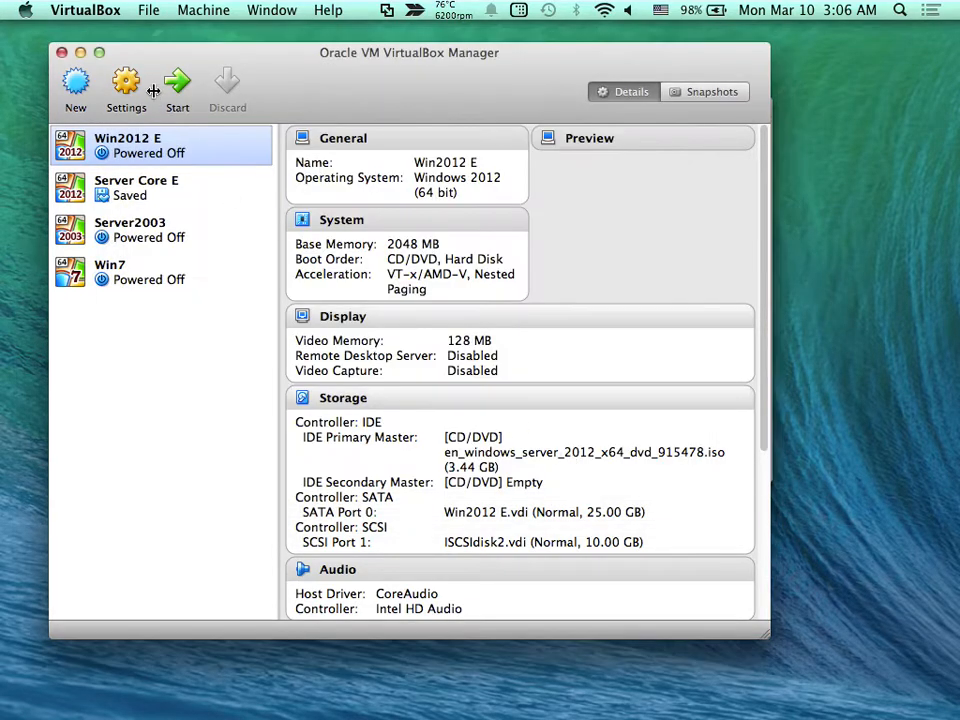
click(84, 10)
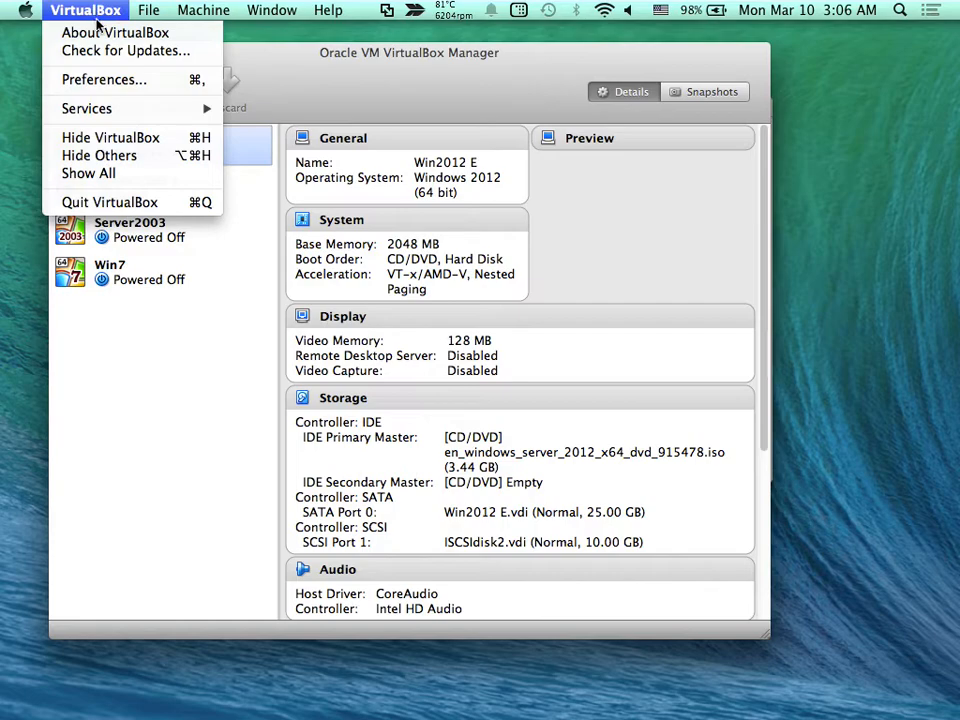
click(104, 80)
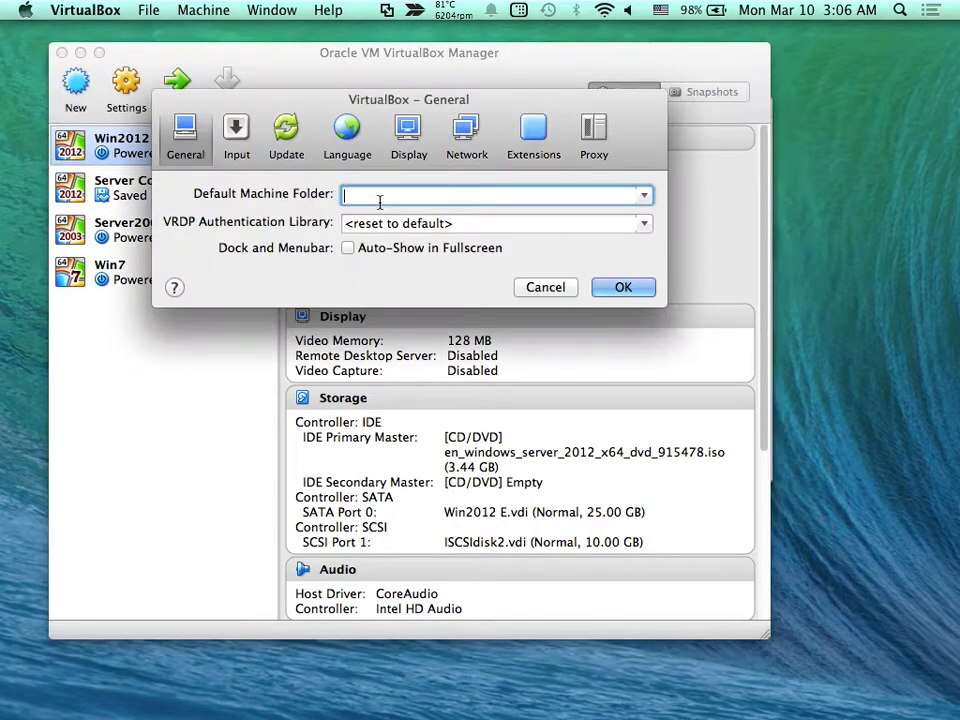
text(/Users/mrsamuel/VirtualBox VMs)
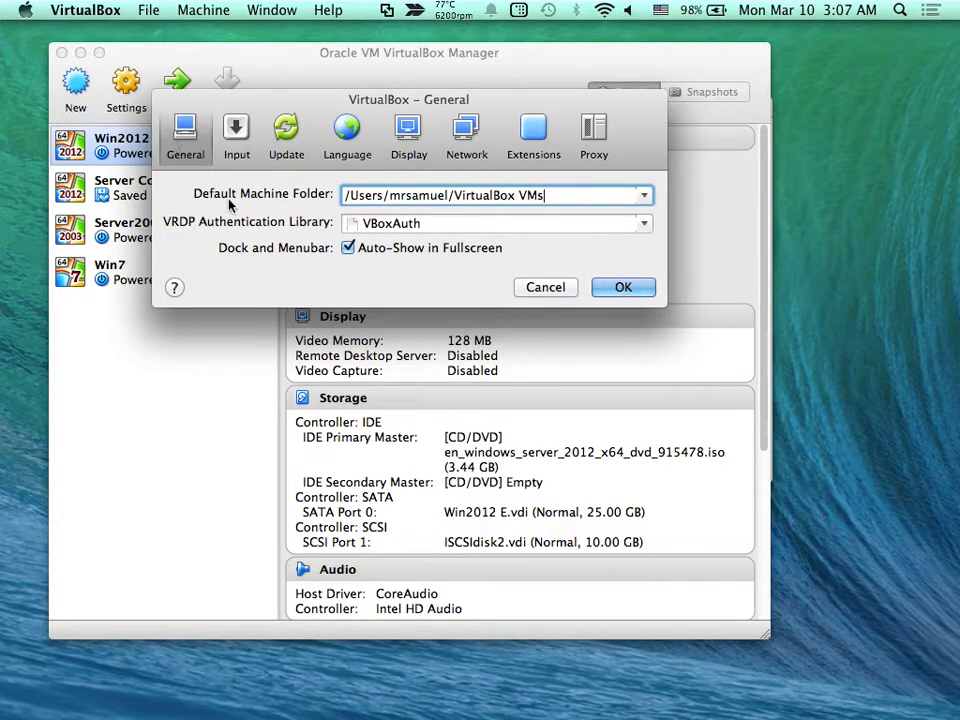
mouse_move(318, 192)
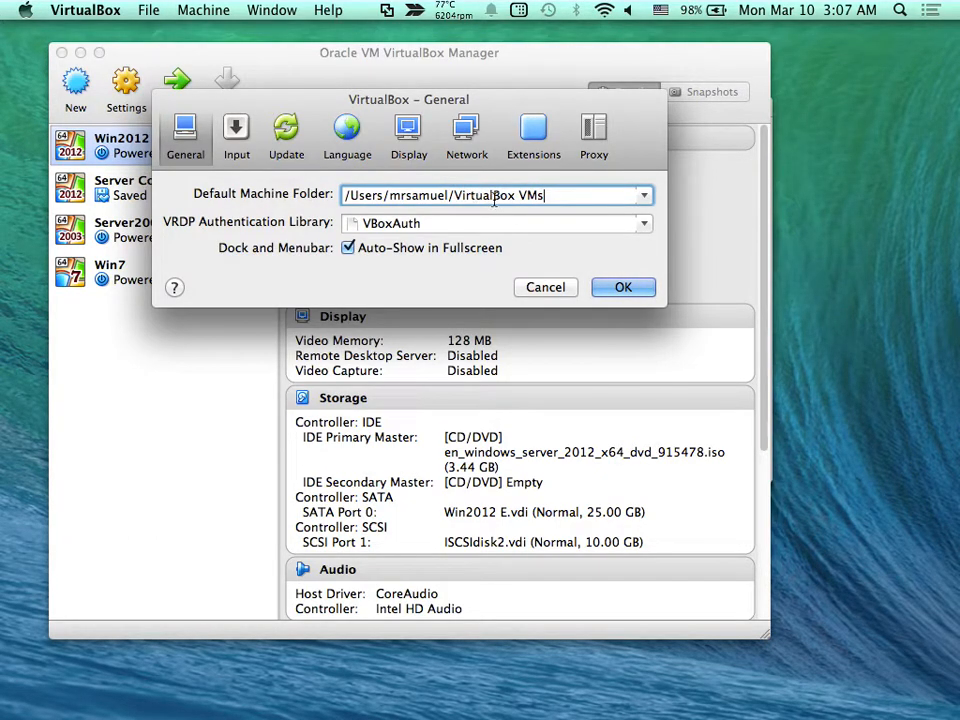
mouse_move(496, 196)
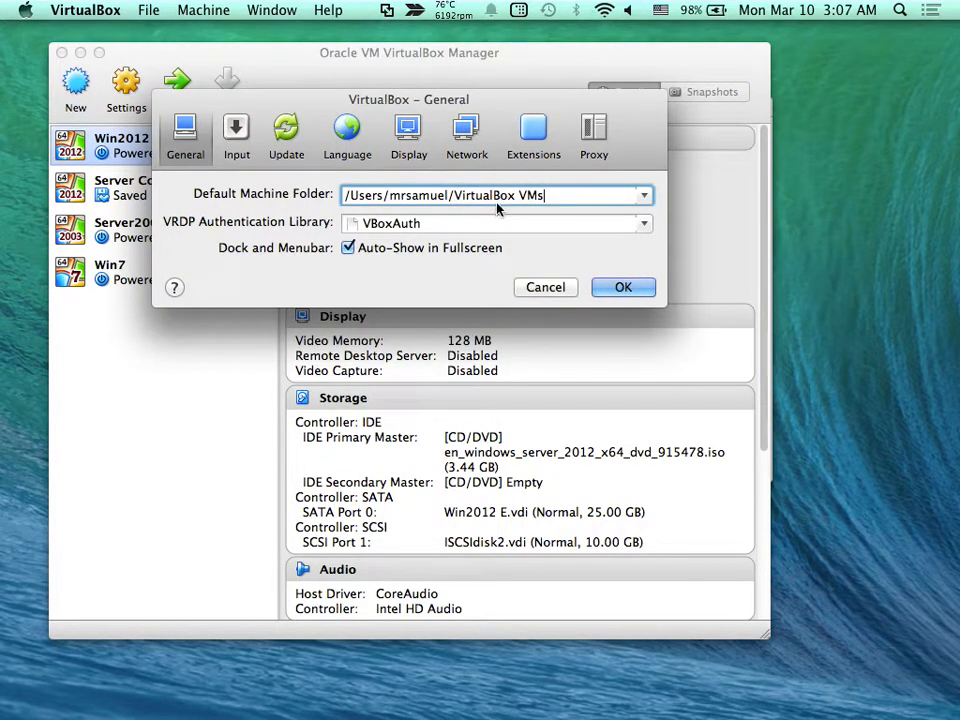
mouse_move(236, 136)
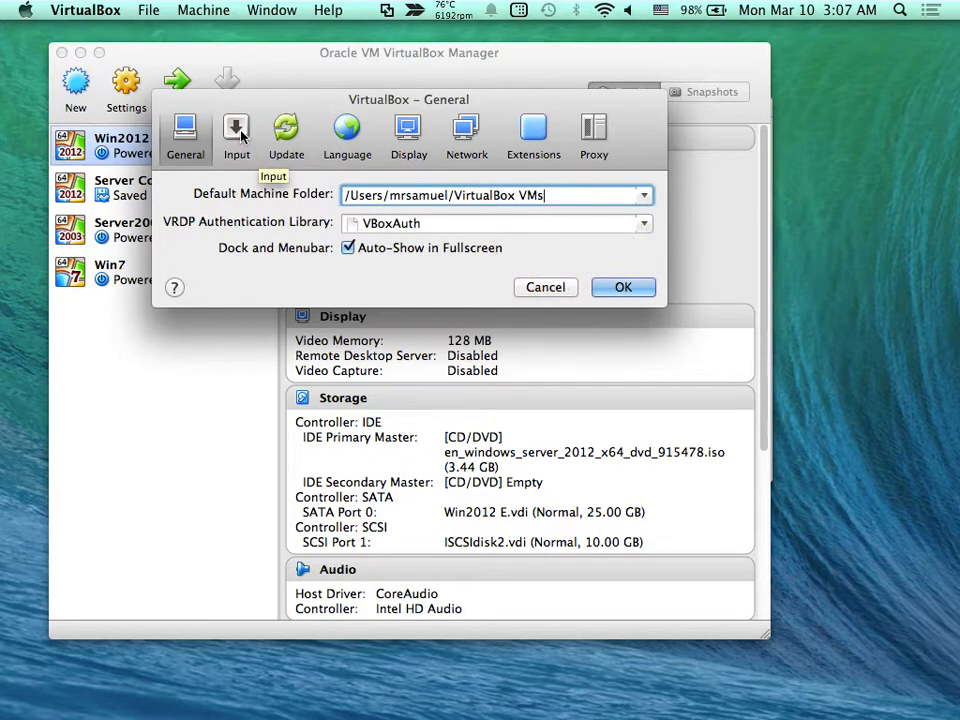
Step: Review the Input preferences' VirtualBox Manager shortcut list, with Exit mapped to ⌘Q
click(236, 136)
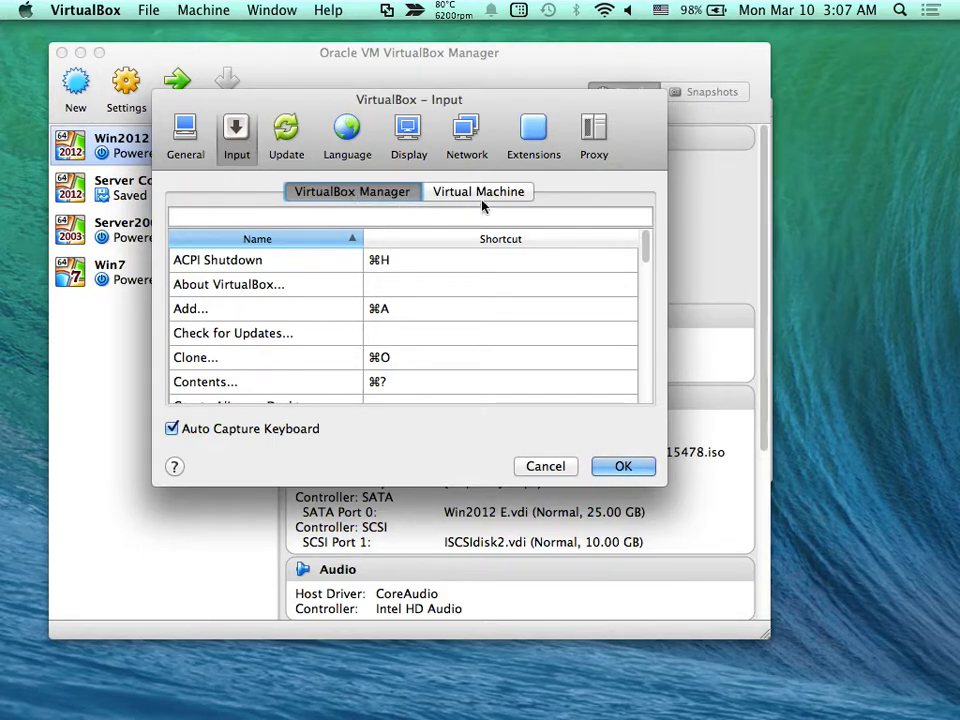
click(478, 192)
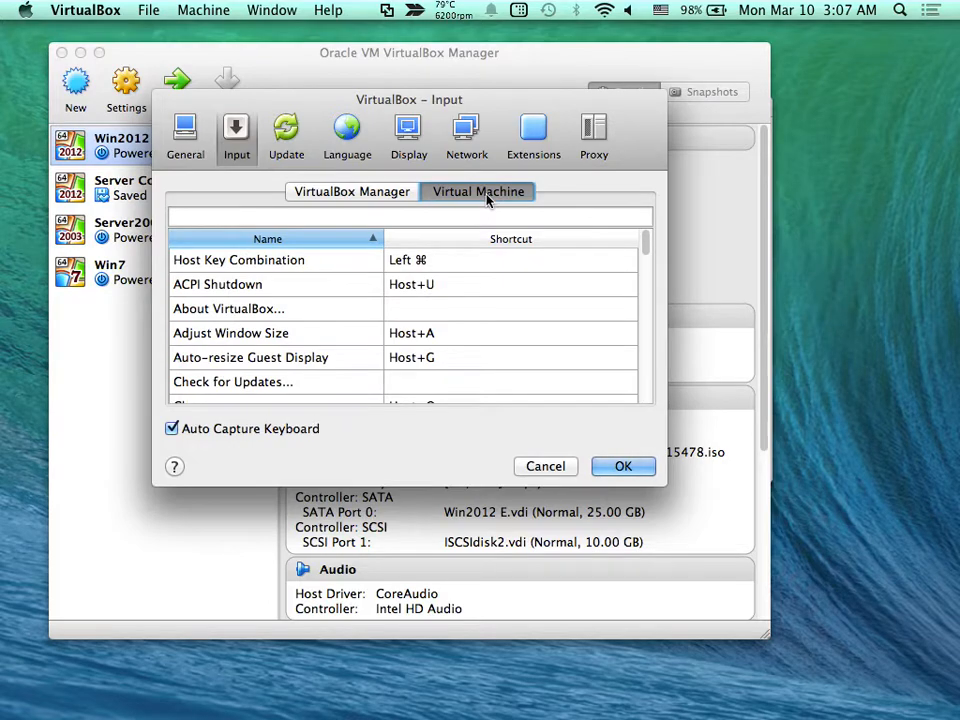
click(352, 192)
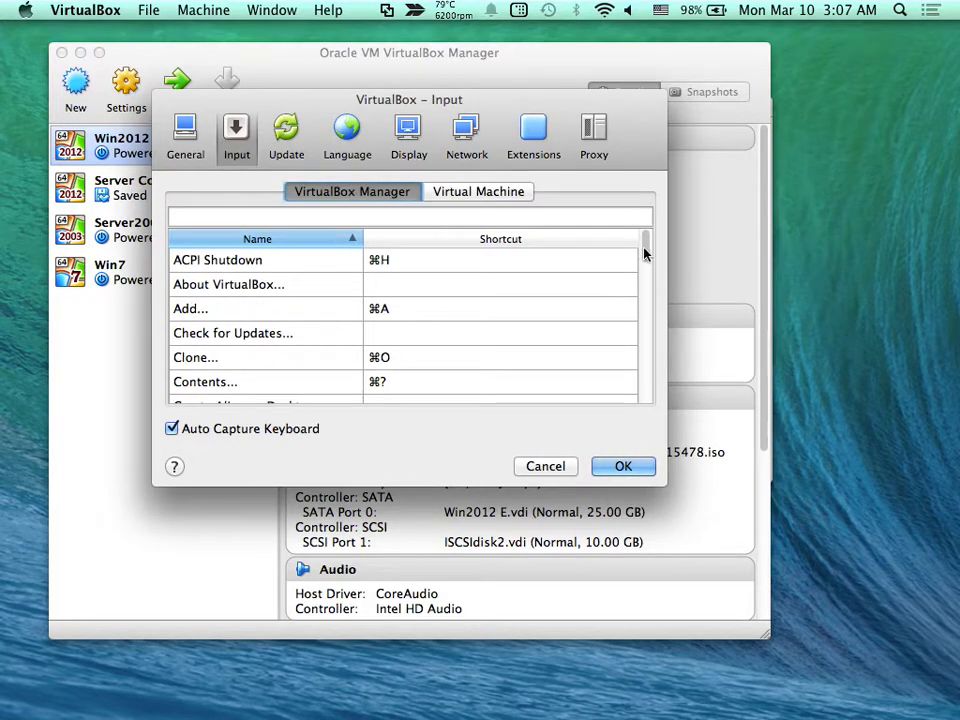
scroll(down, 3)
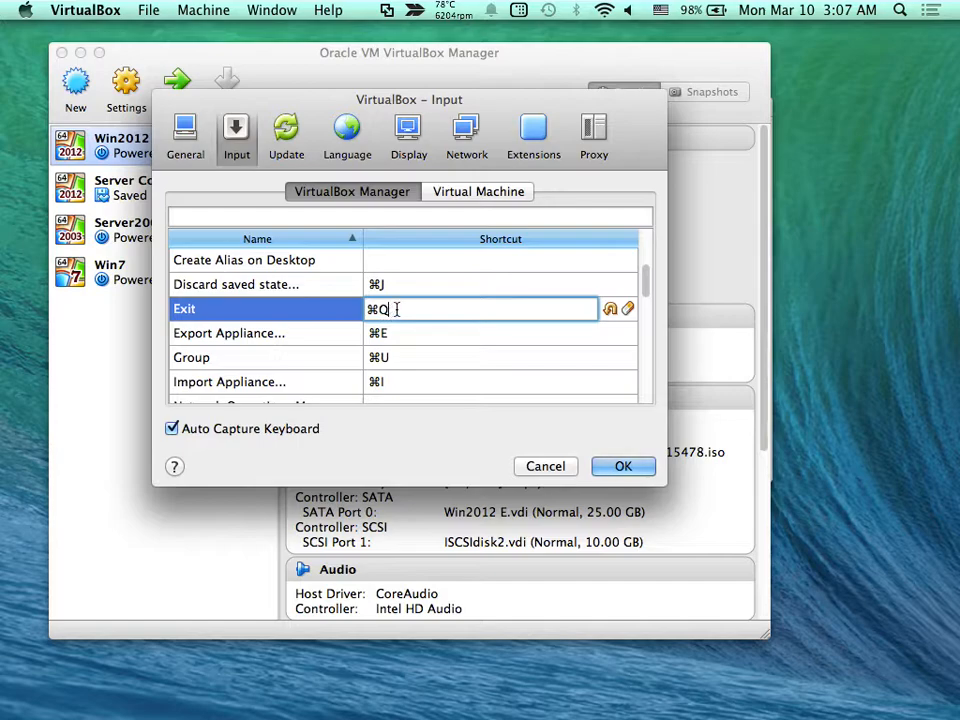
mouse_move(420, 308)
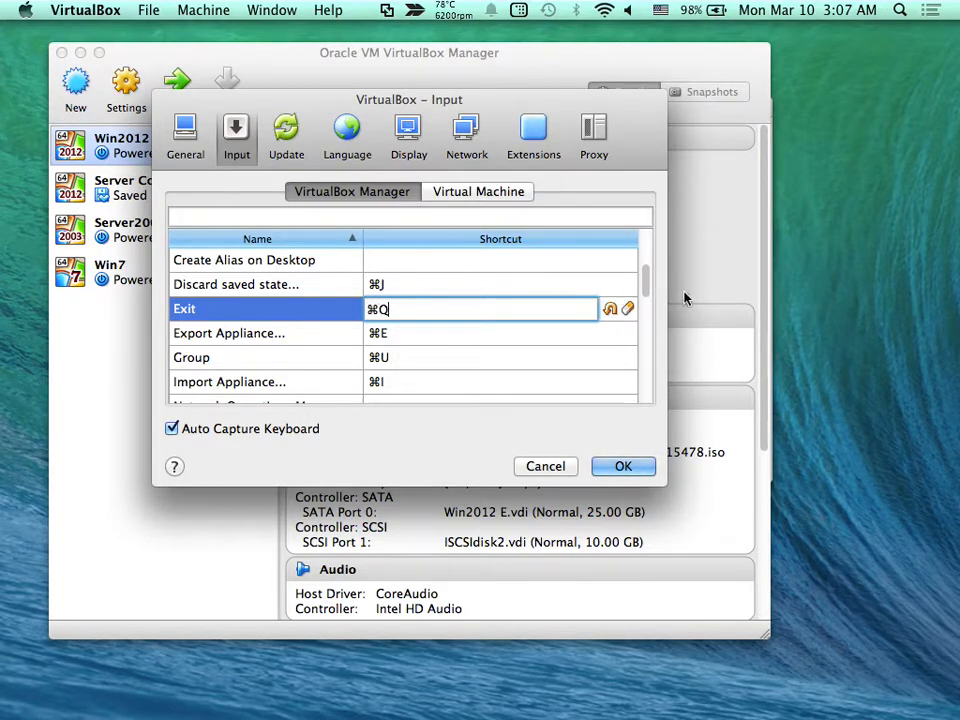
mouse_move(628, 308)
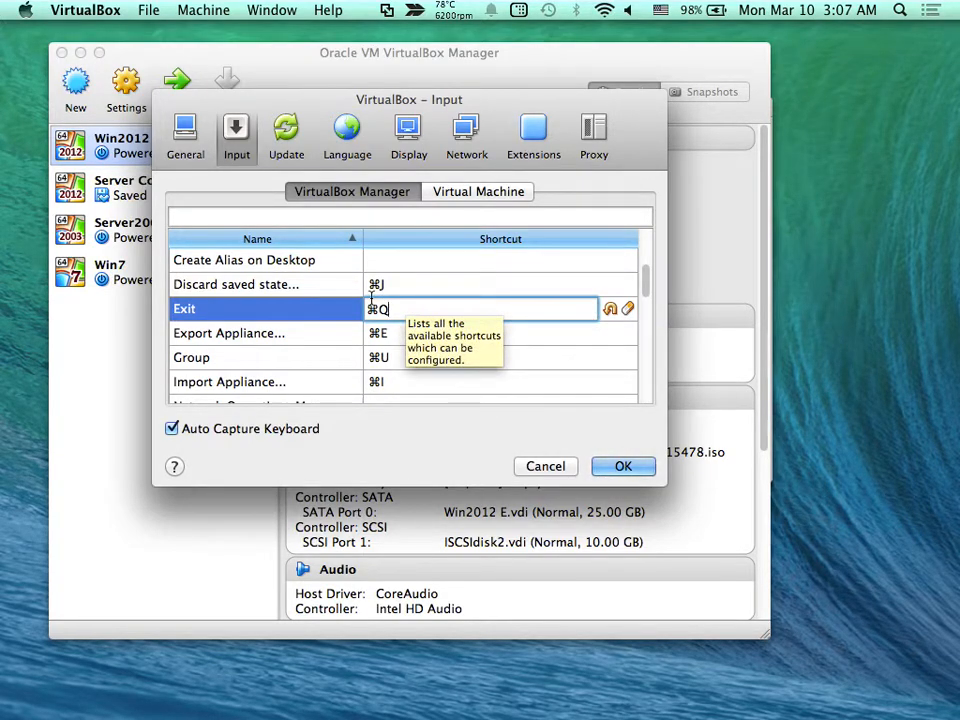
scroll(down, 3)
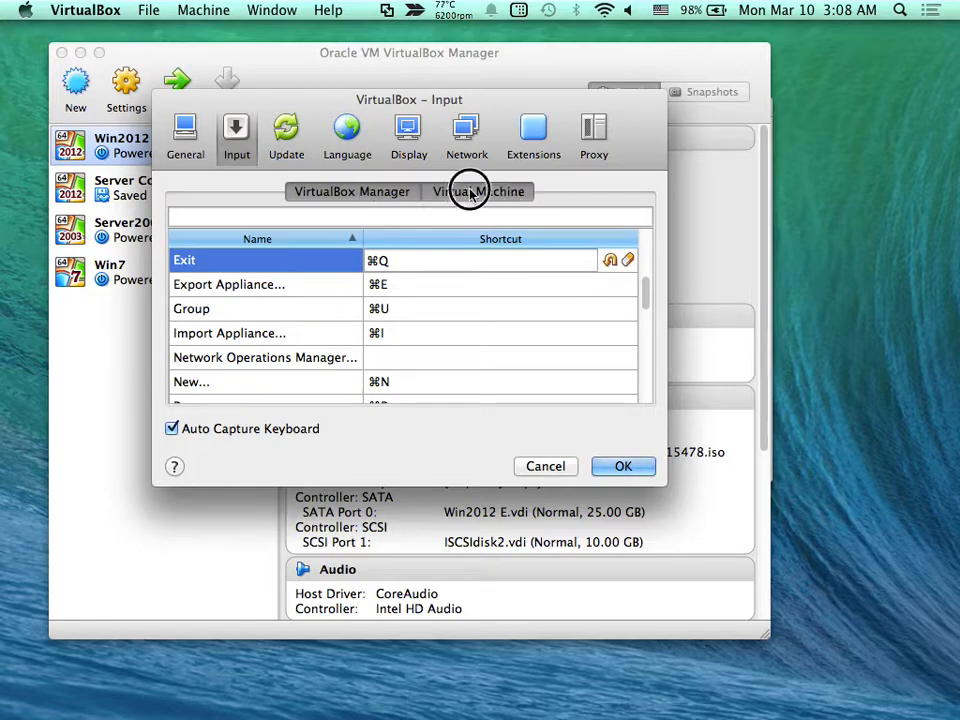
Step: Check the Virtual Machine shortcuts, then the Update page with daily checks for stable releases
click(478, 192)
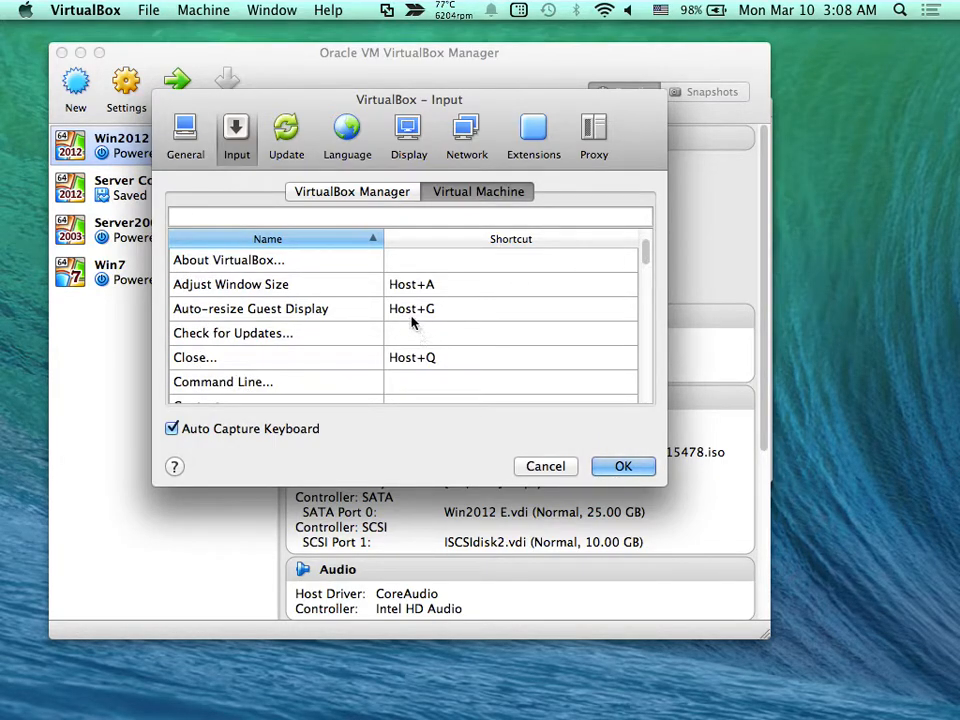
mouse_move(412, 320)
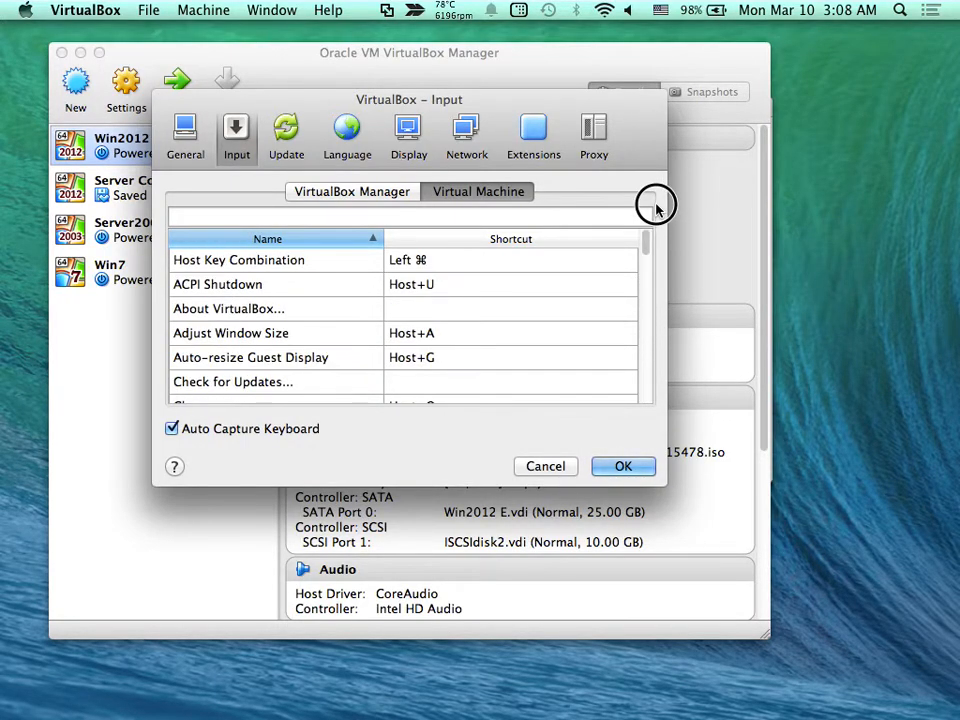
mouse_move(288, 130)
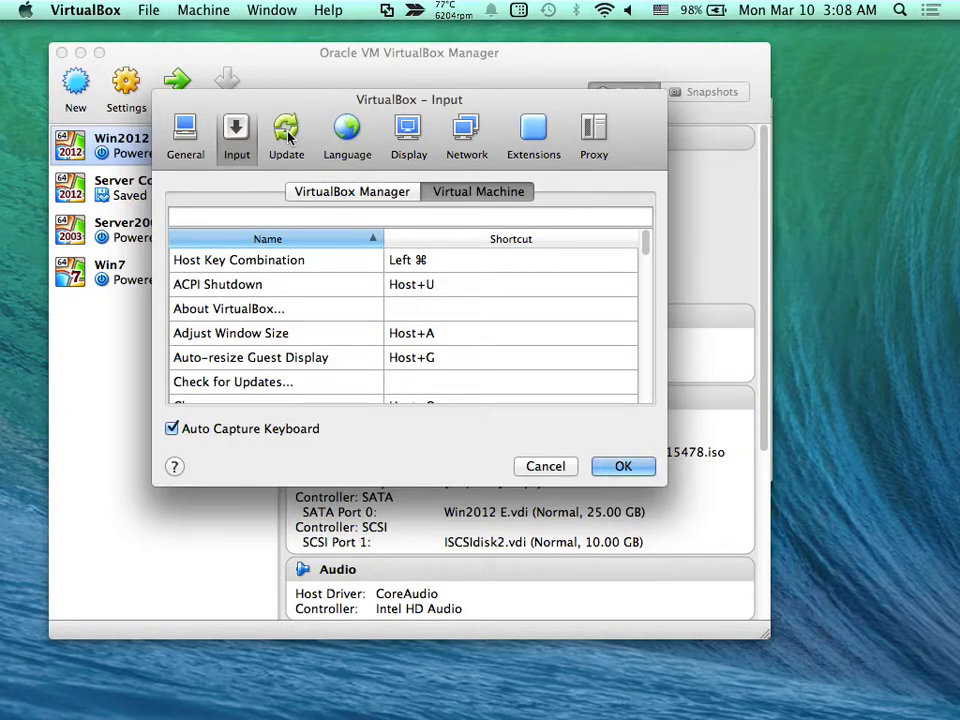
click(286, 136)
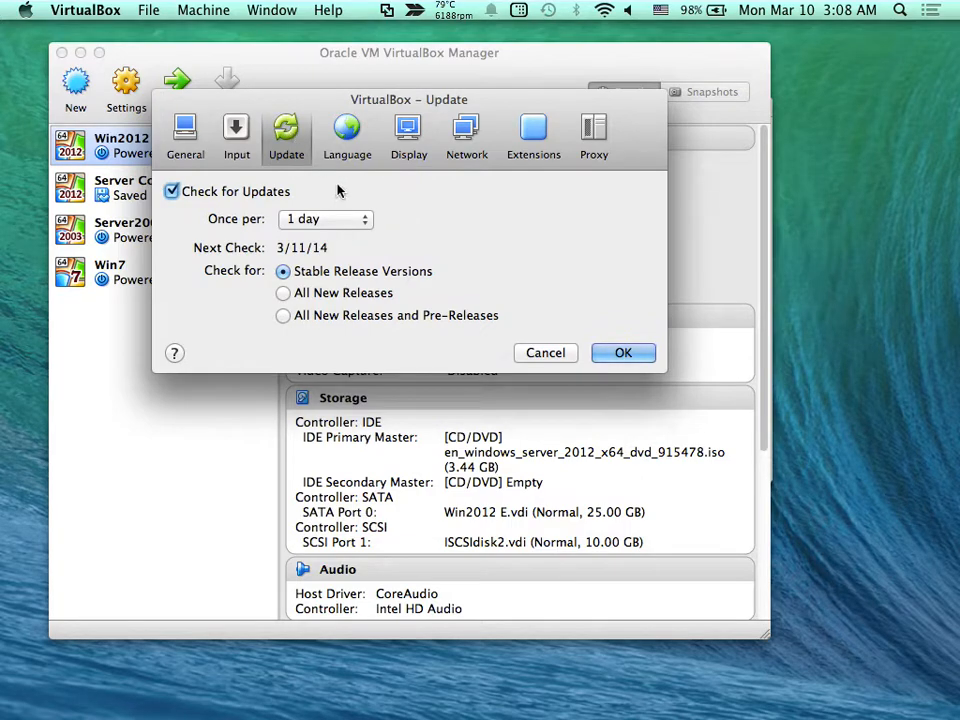
mouse_move(482, 282)
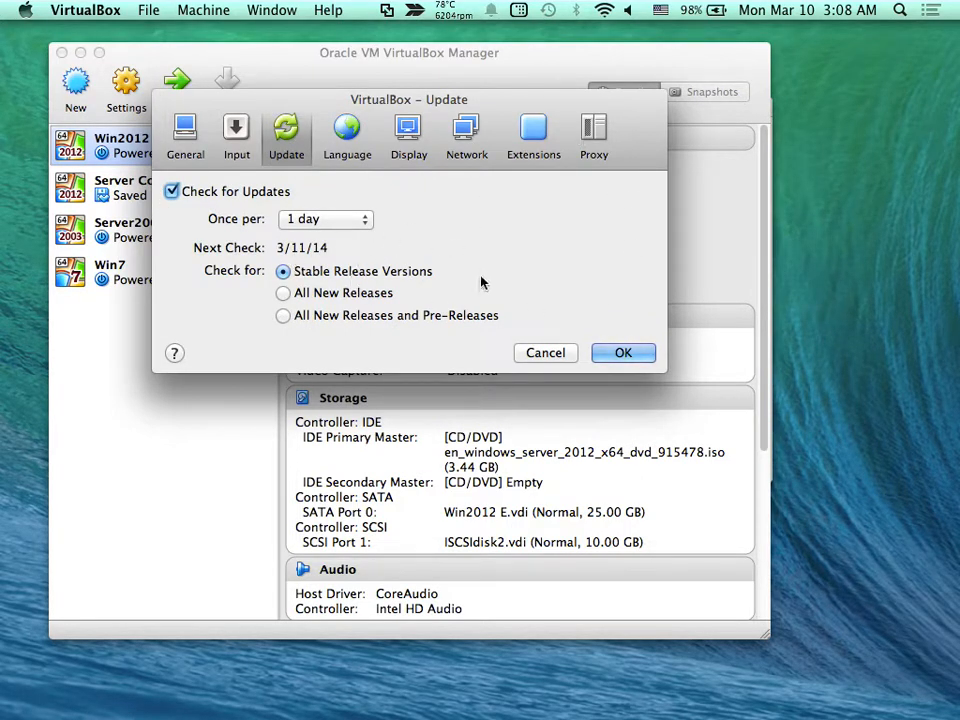
mouse_move(404, 204)
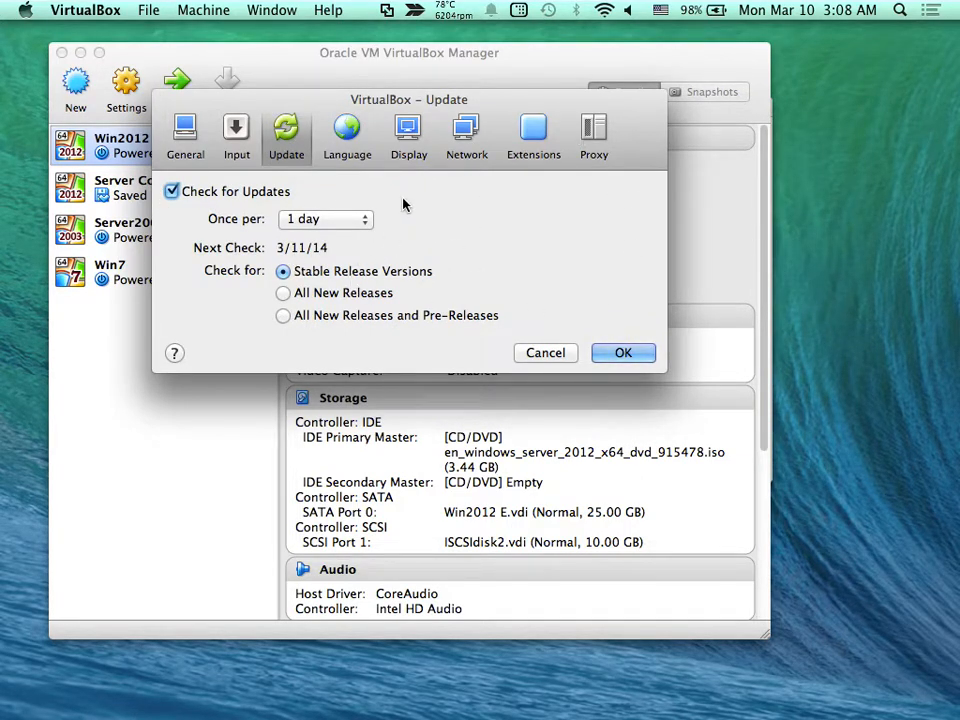
Step: Browse the Interface Languages list on the Language page, Default at the top
click(348, 136)
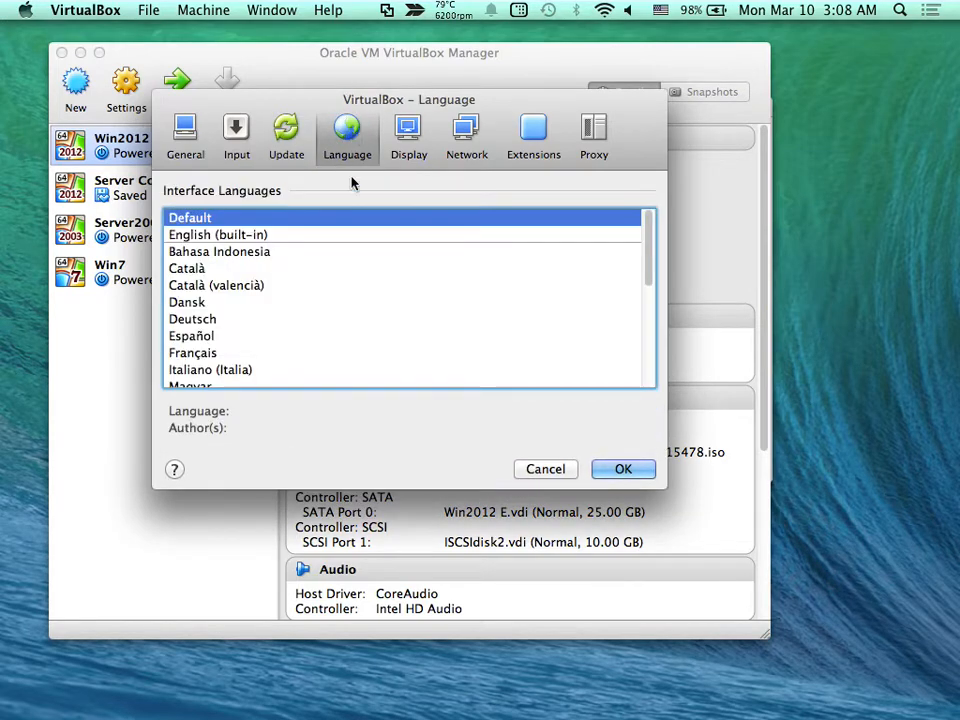
scroll(down, 3)
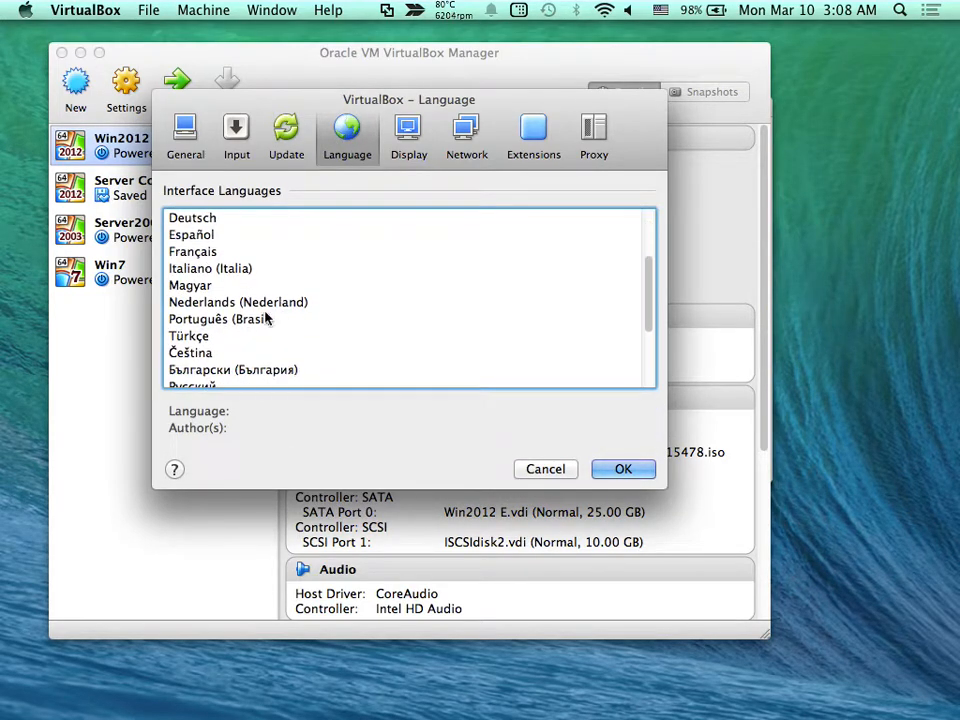
mouse_move(256, 320)
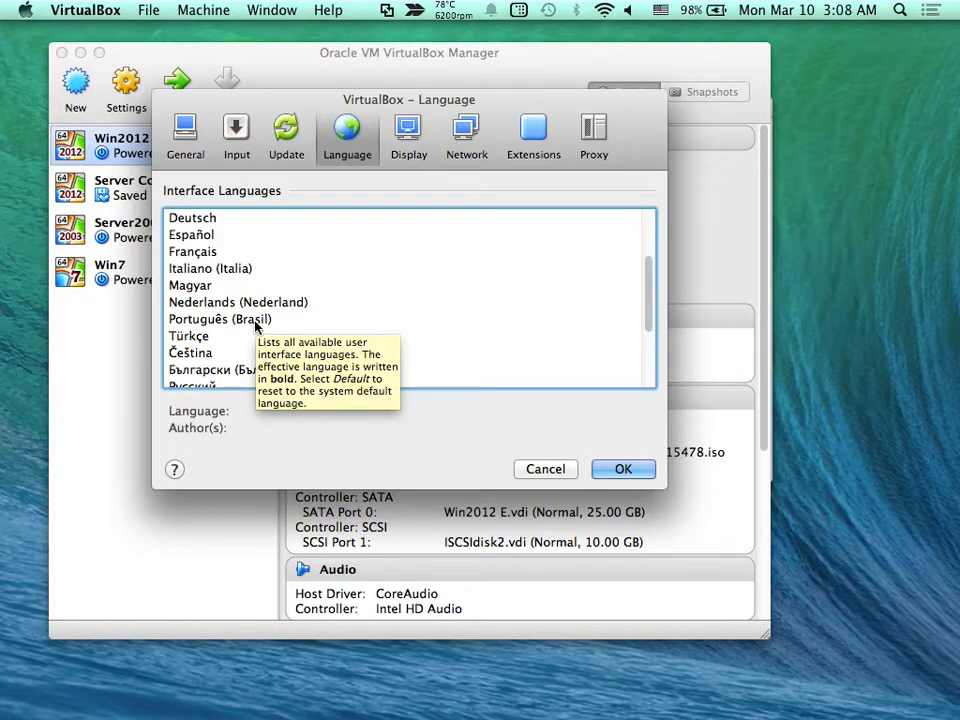
scroll(down, 3)
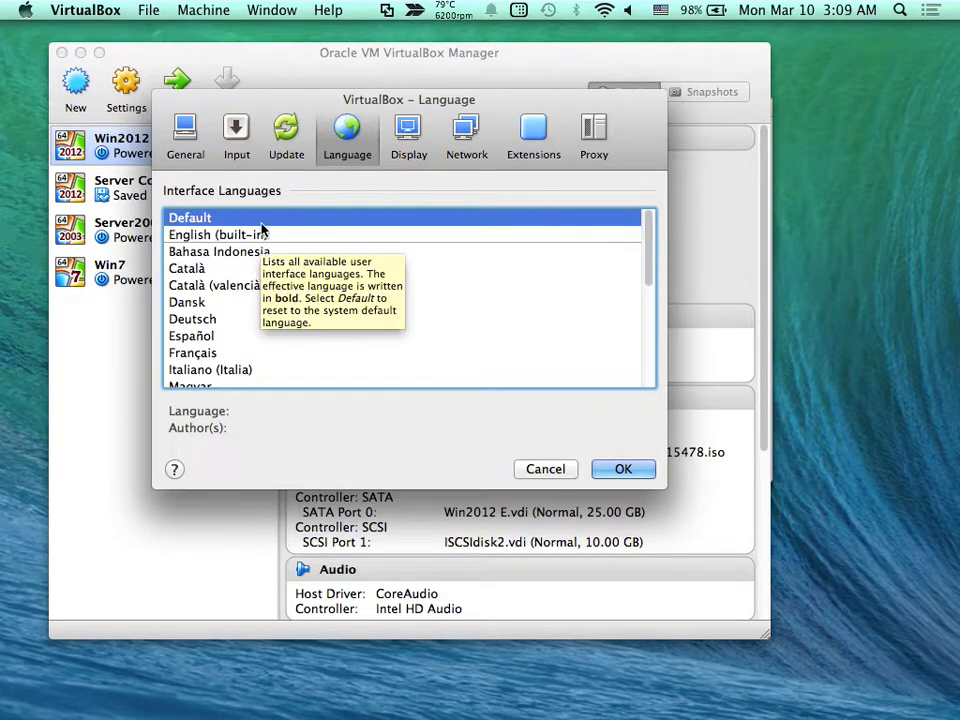
mouse_move(316, 240)
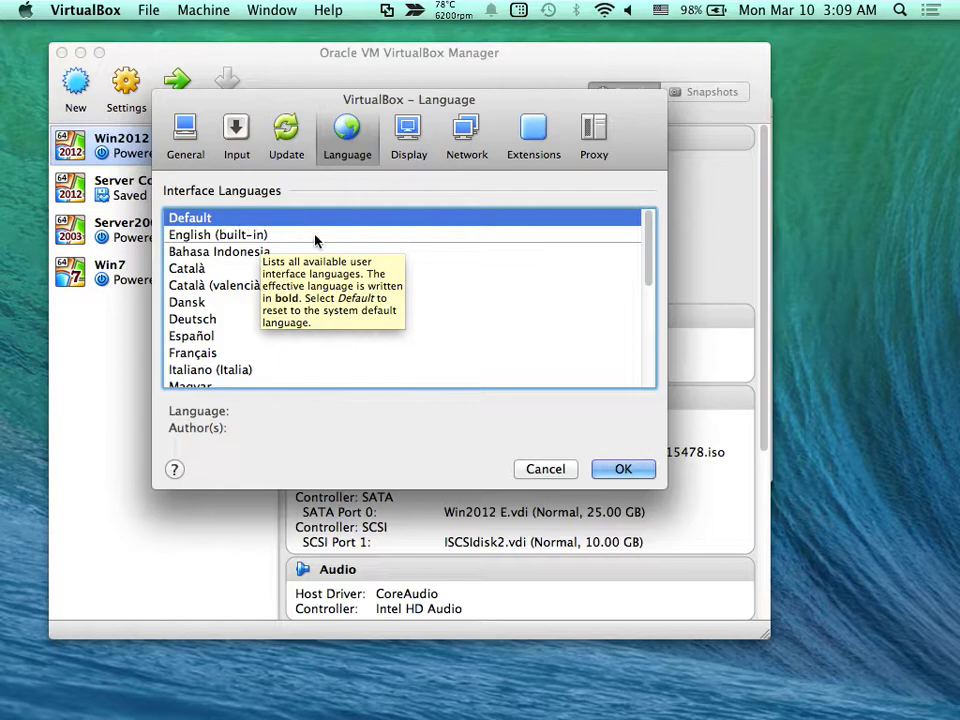
mouse_move(408, 156)
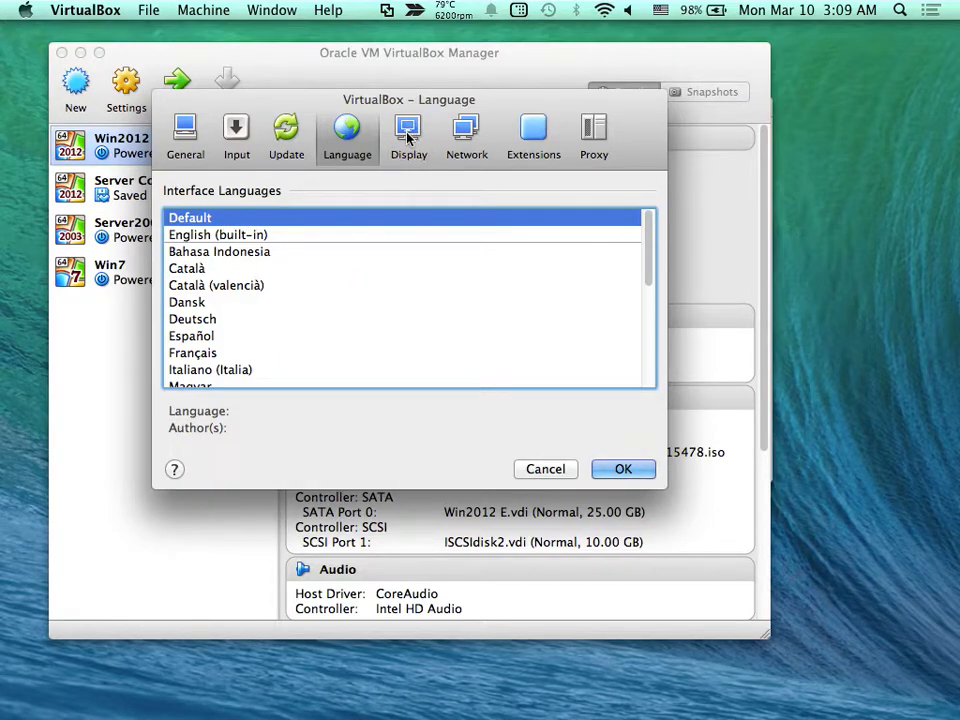
Step: Review the Display page, keeping Maximum Guest Screen Size as Hint at 1024 by 768
click(408, 136)
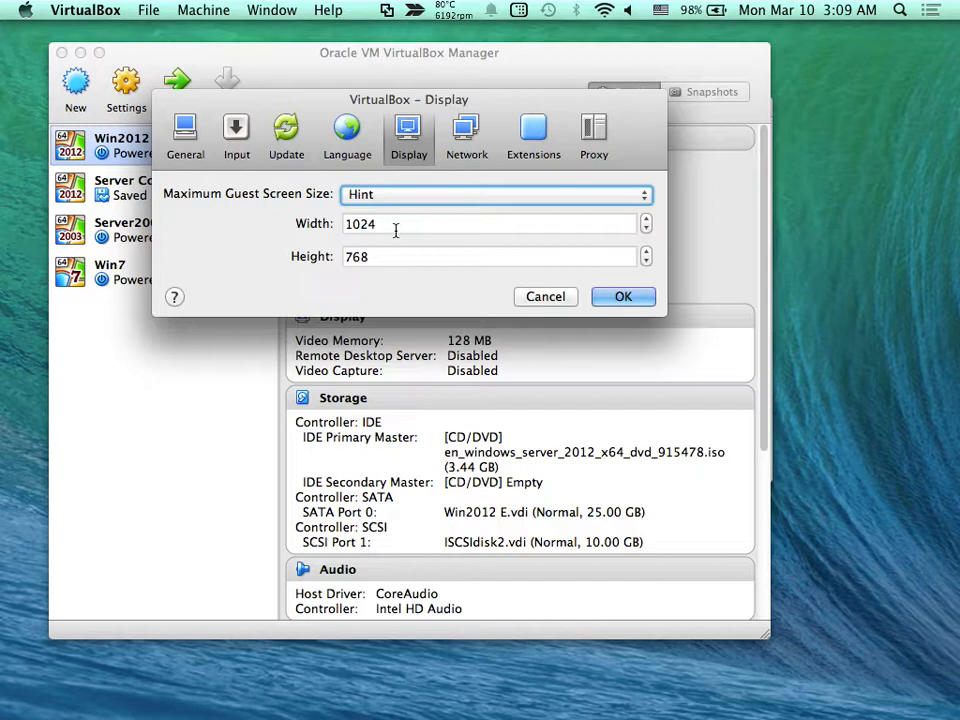
mouse_move(396, 230)
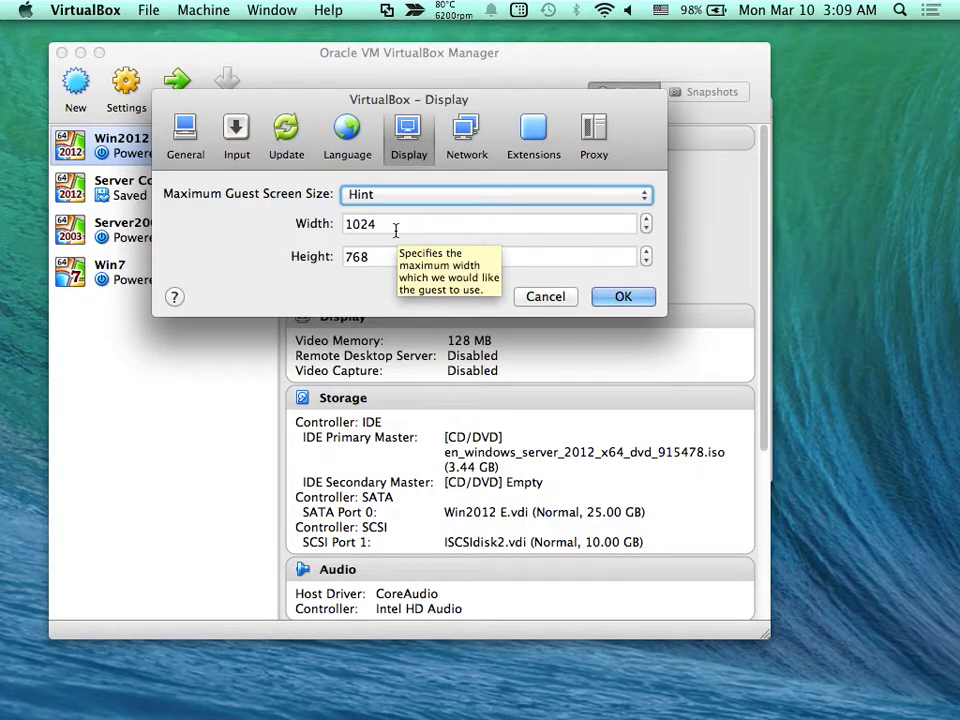
mouse_move(388, 240)
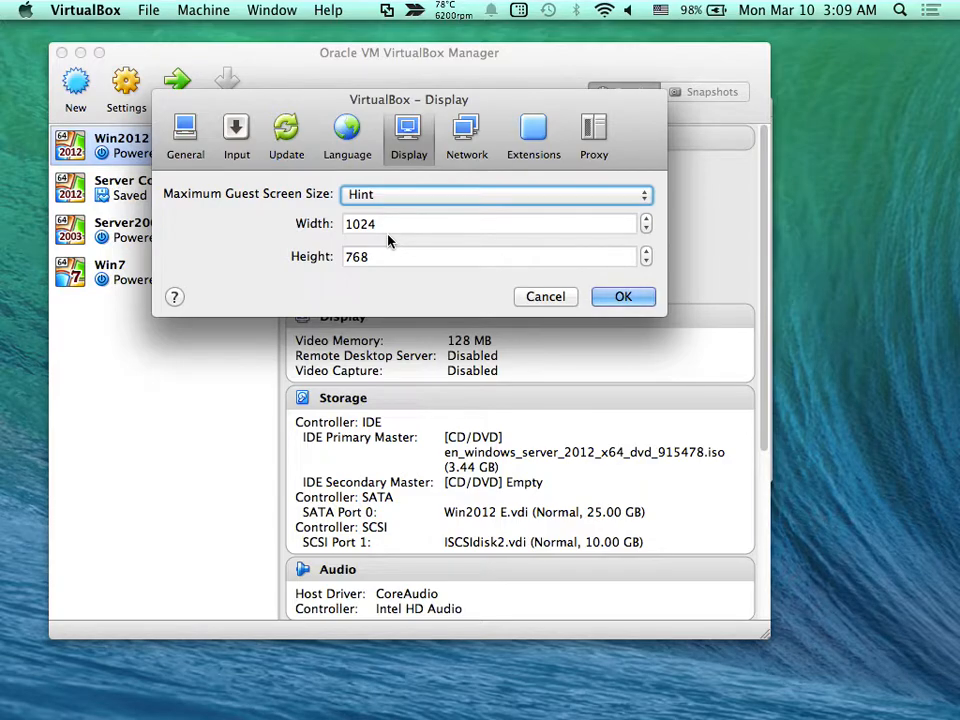
click(496, 194)
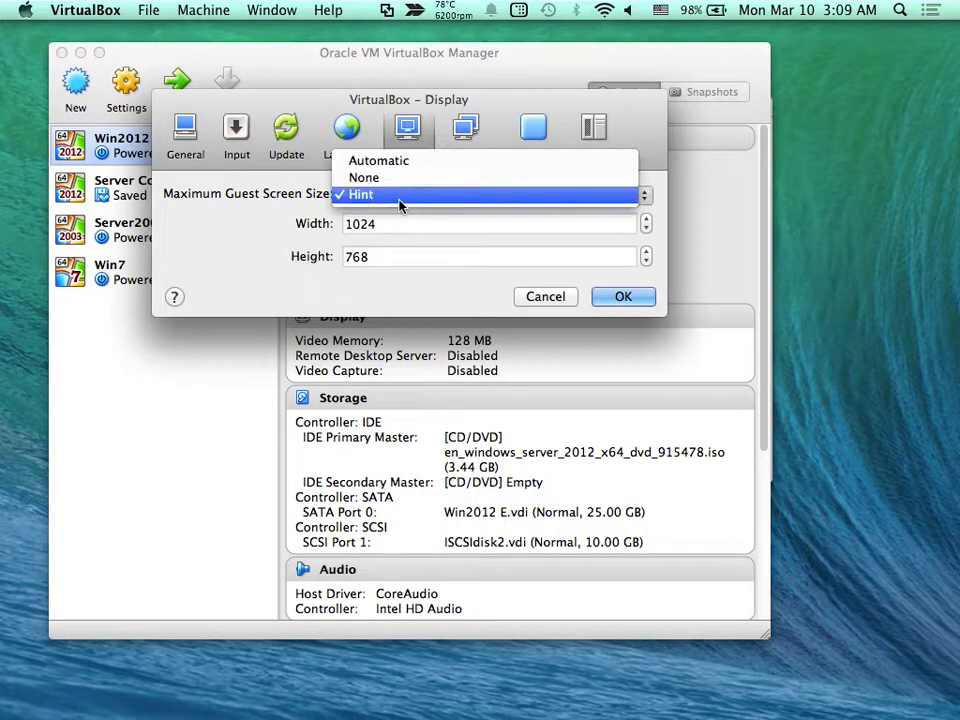
click(360, 194)
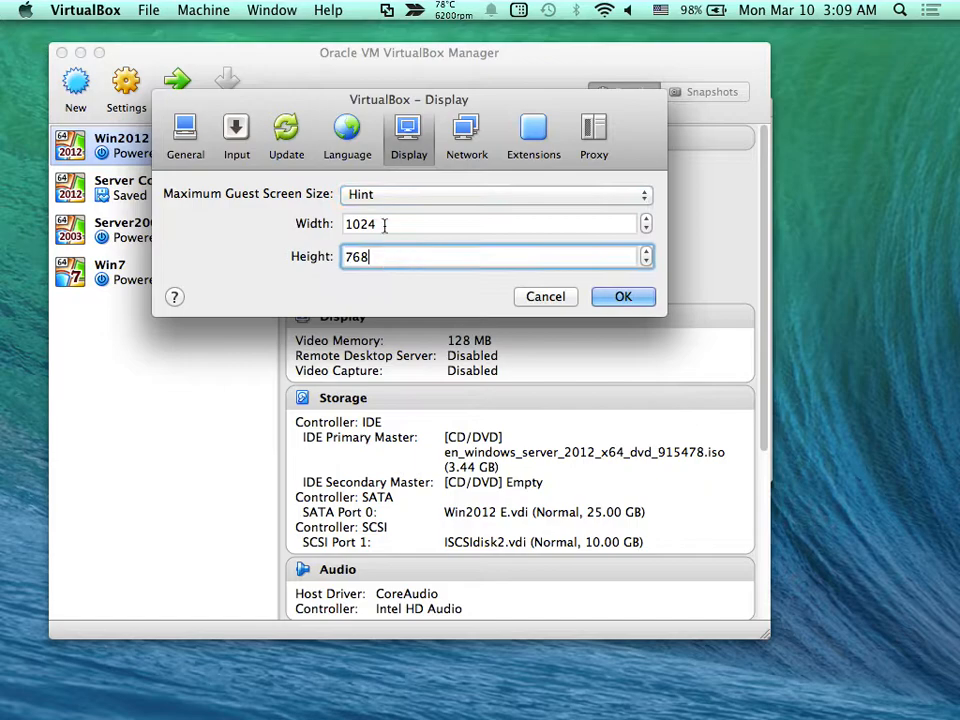
mouse_move(384, 238)
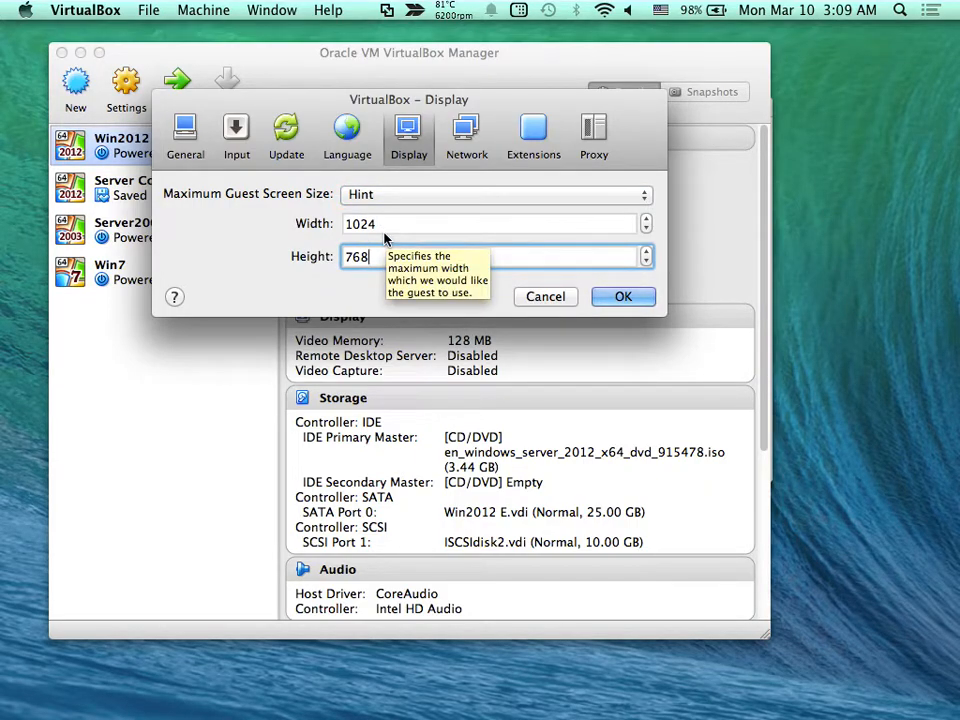
mouse_move(376, 282)
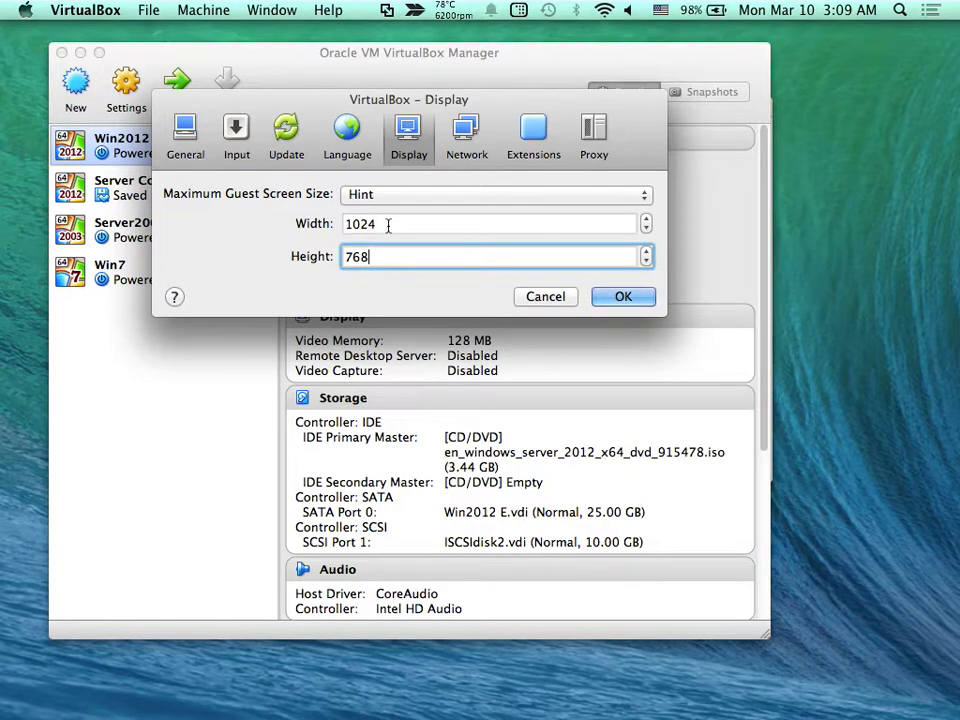
mouse_move(390, 224)
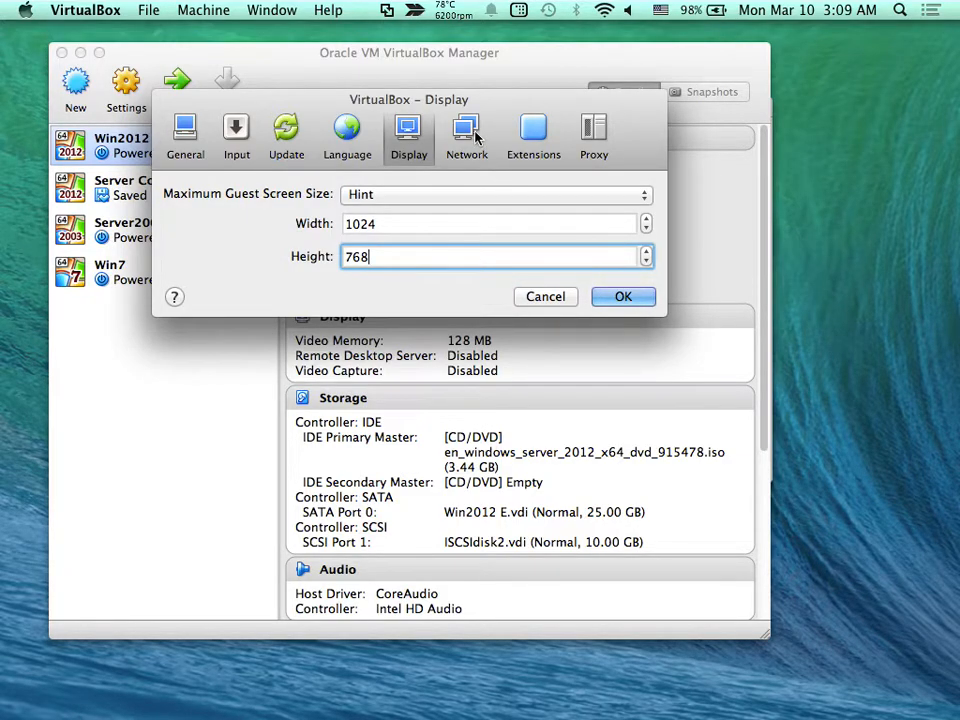
Step: View the Network page with its empty NAT Networks list
click(466, 136)
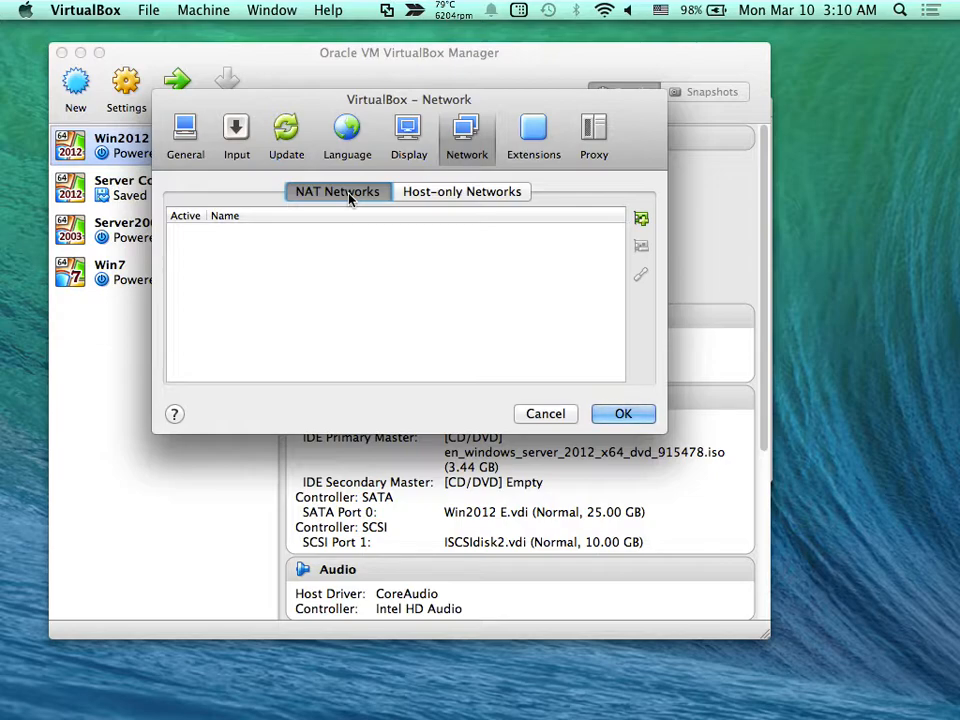
mouse_move(404, 256)
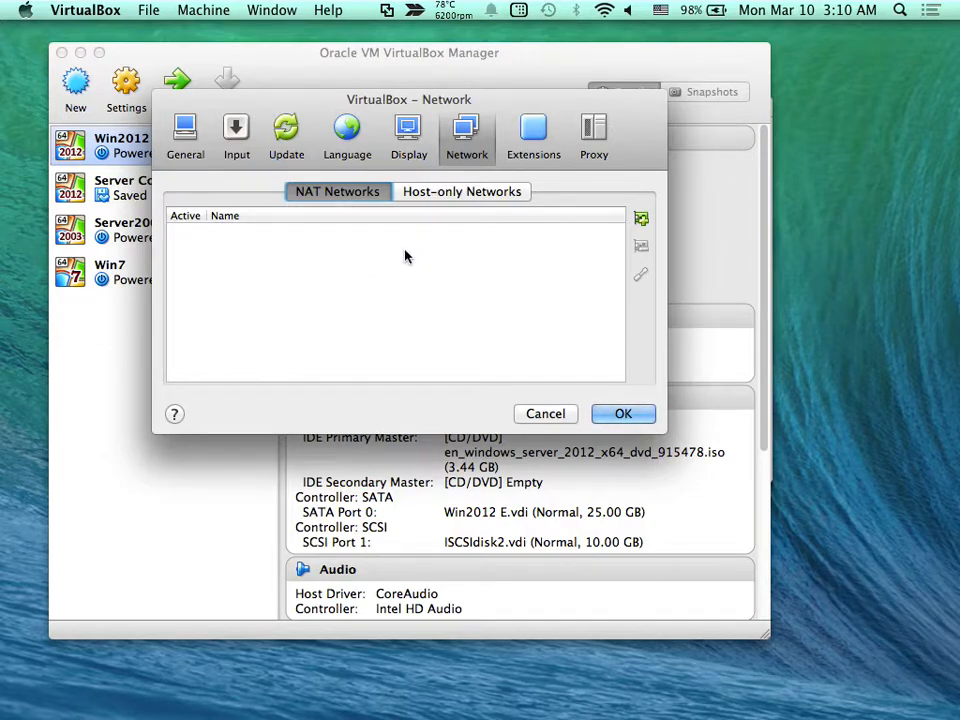
mouse_move(564, 256)
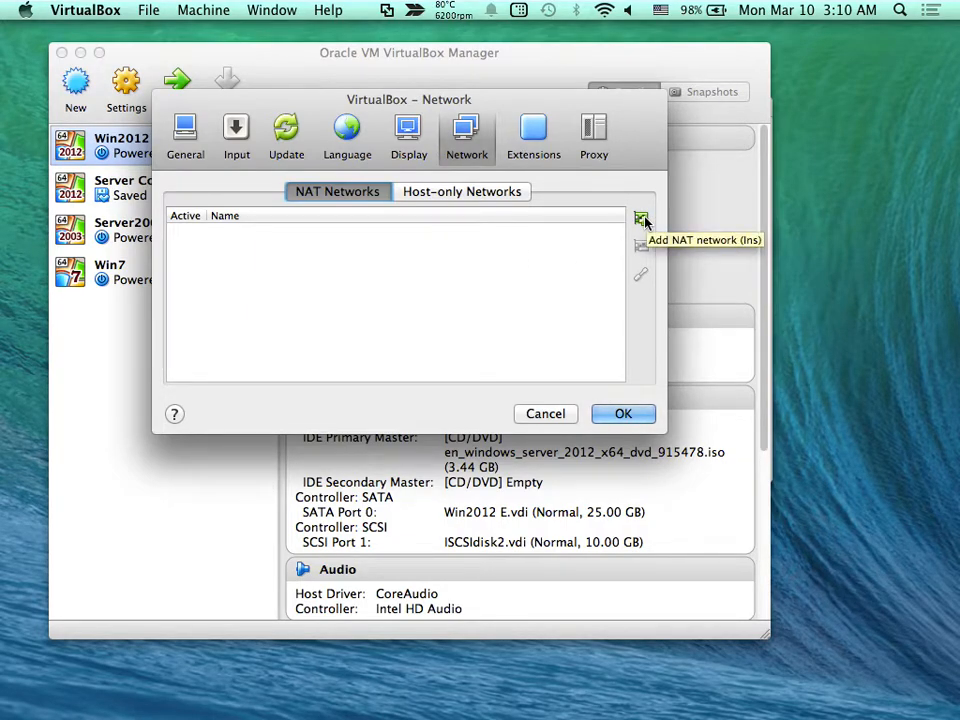
click(640, 218)
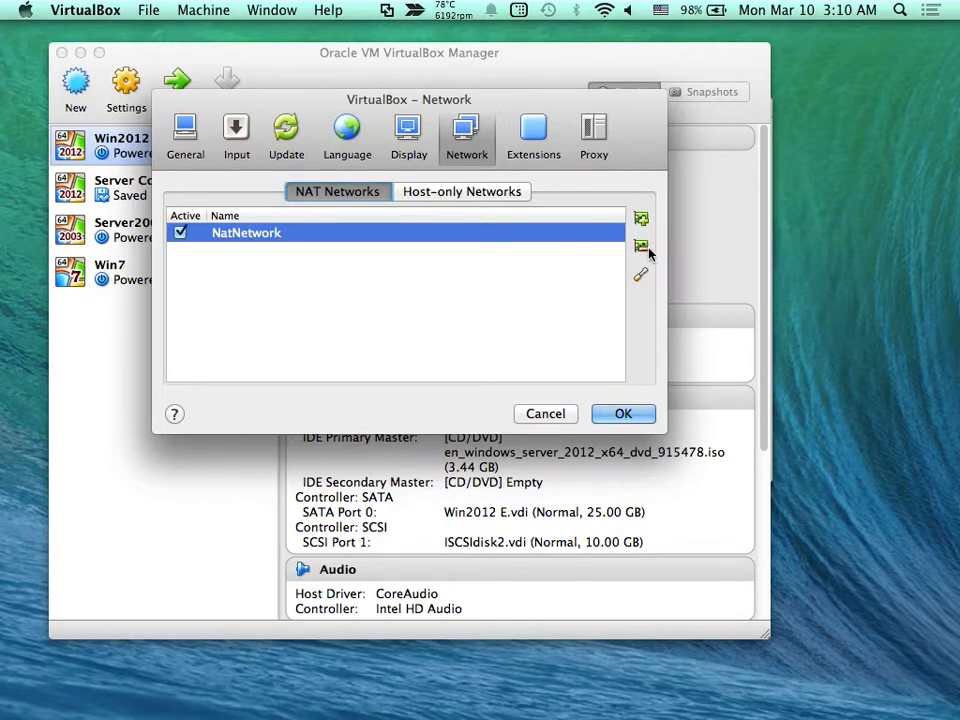
click(640, 246)
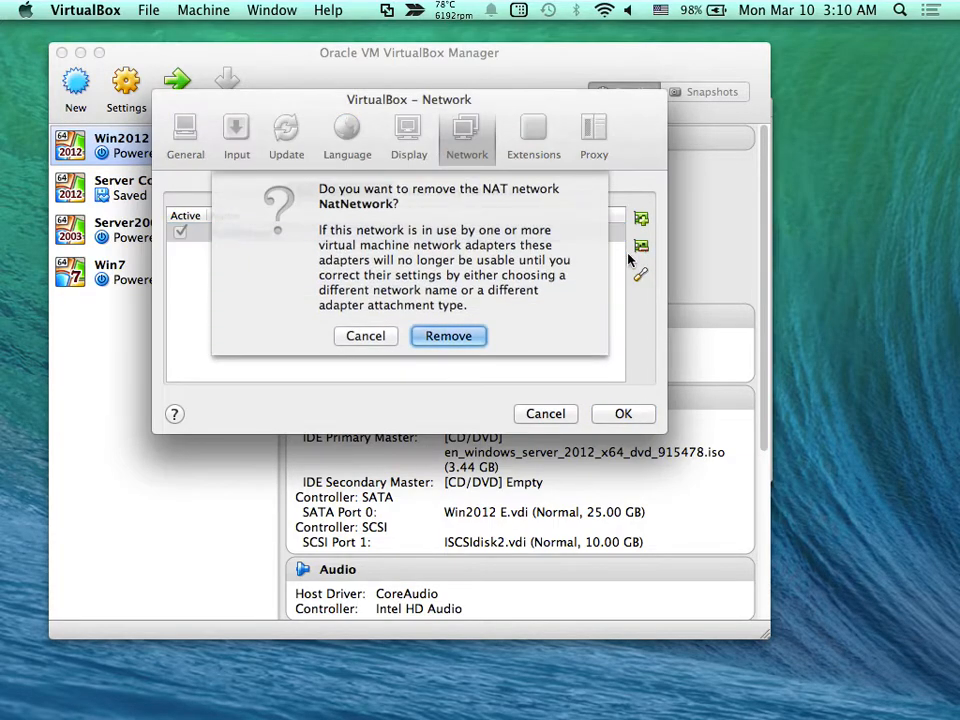
click(448, 336)
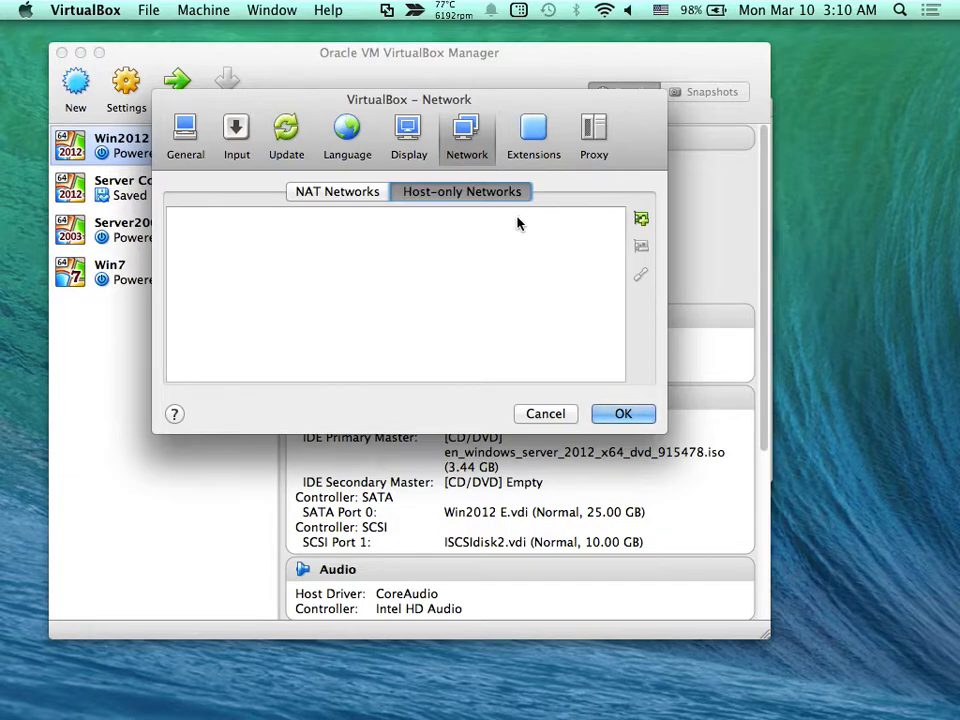
mouse_move(520, 220)
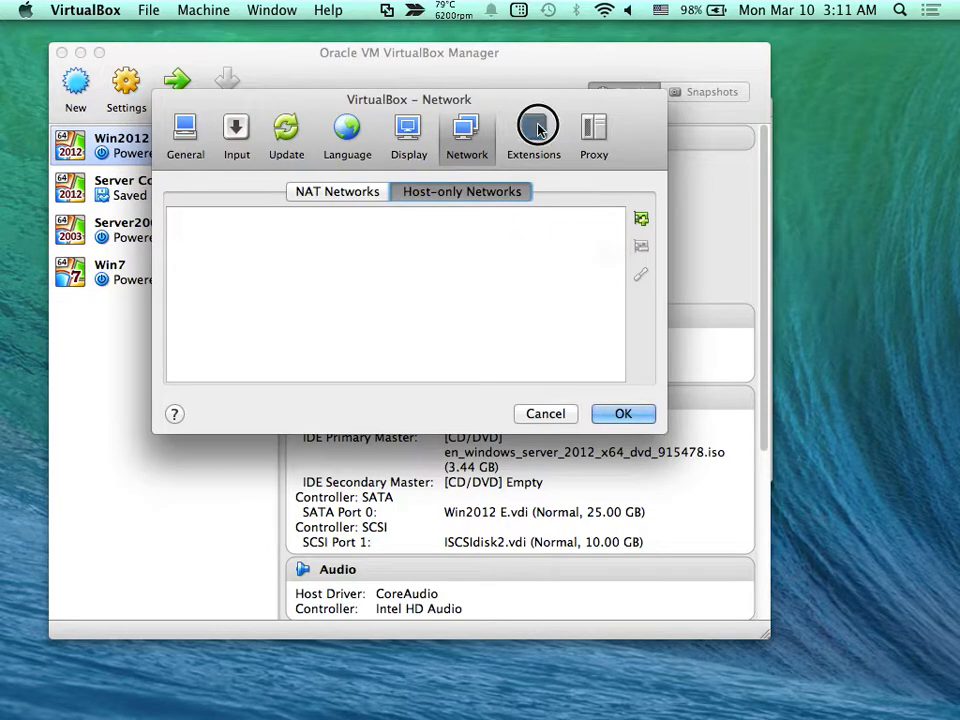
Step: Check the installed Extension Pack, then the Proxy page with proxy disabled
click(534, 136)
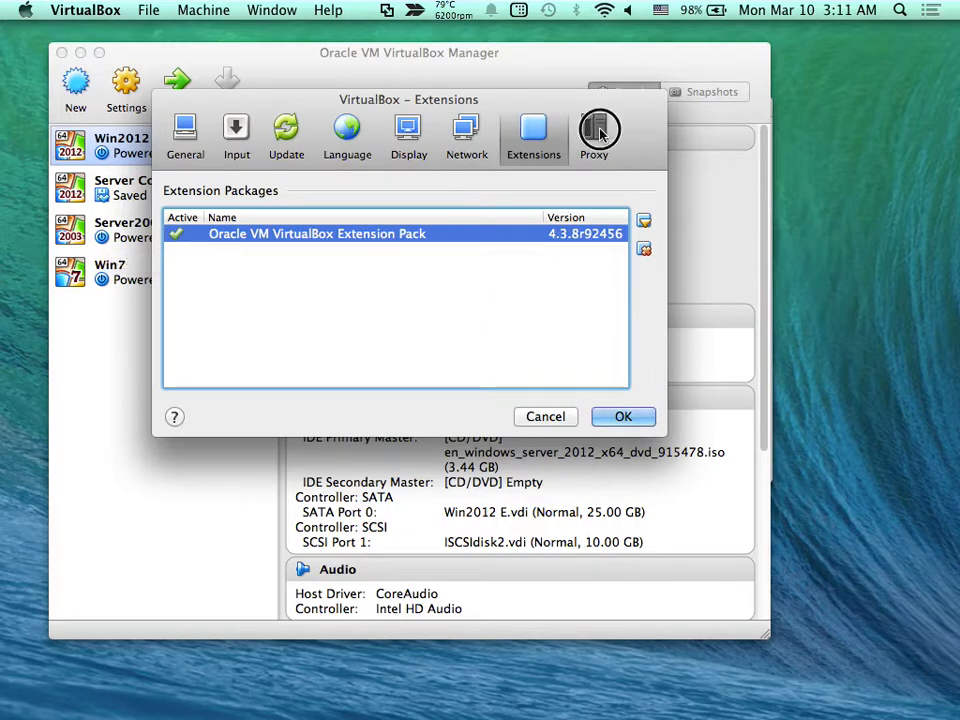
click(594, 136)
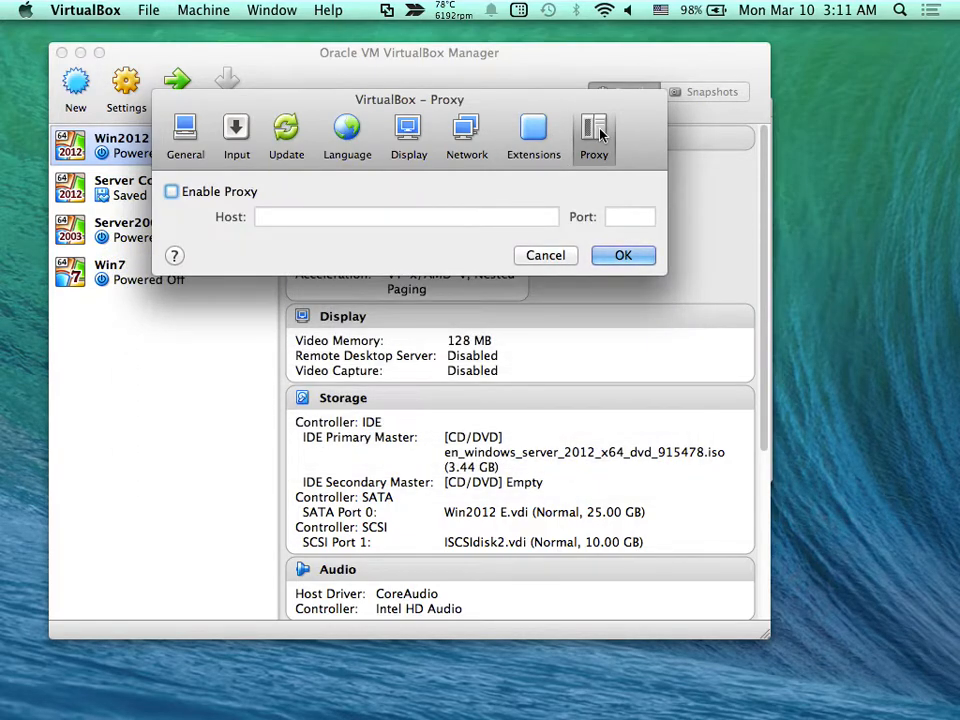
mouse_move(576, 136)
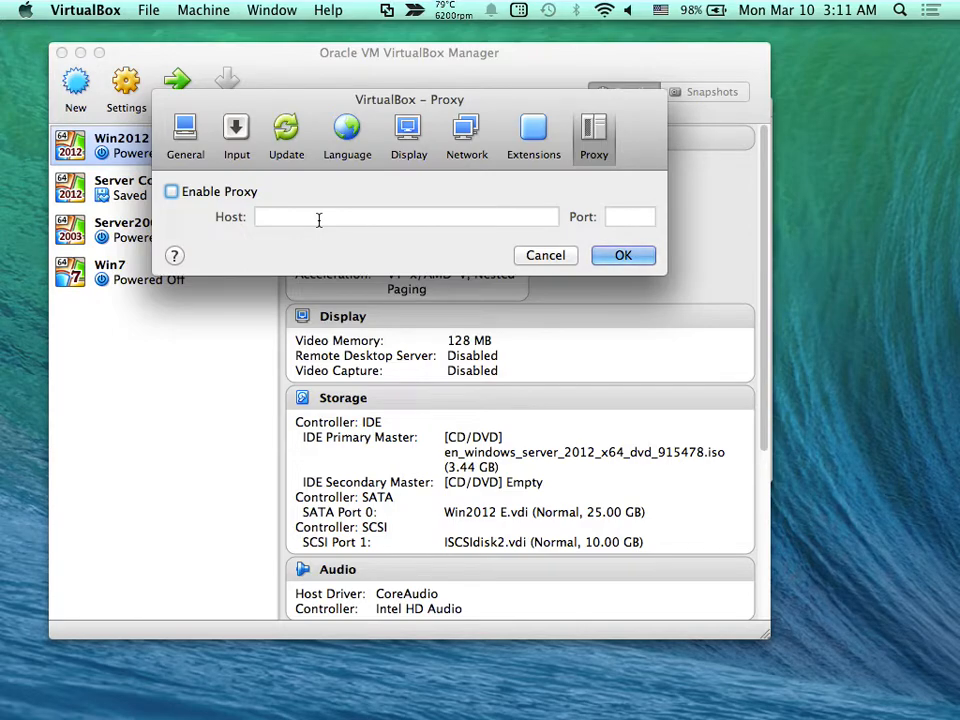
mouse_move(380, 204)
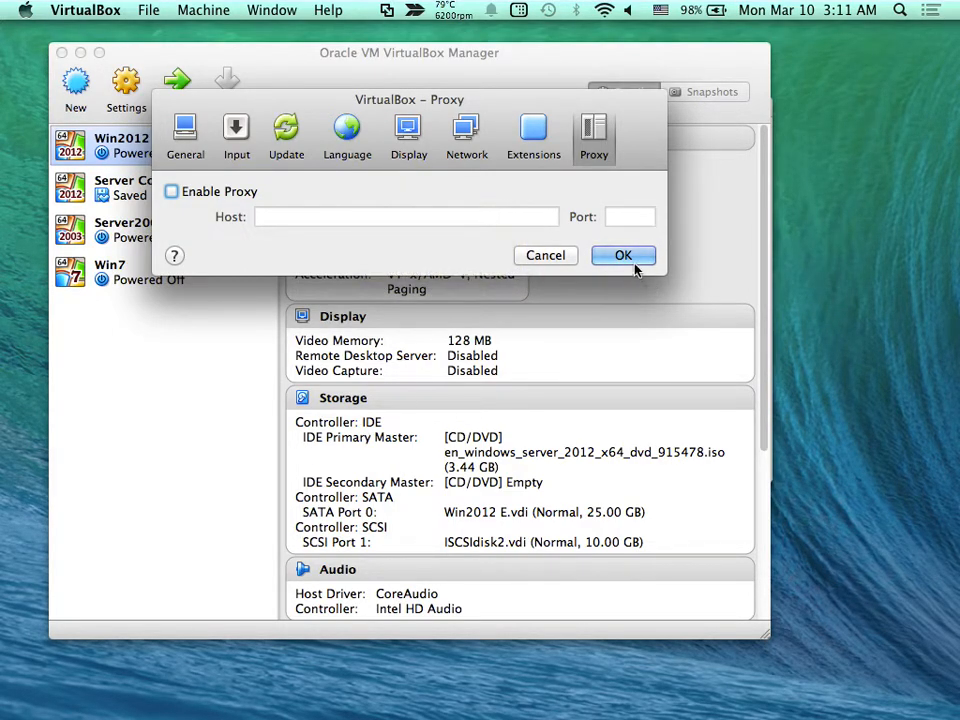
Step: Accept the preferences and return to the manager showing Win2012 E powered off
click(624, 256)
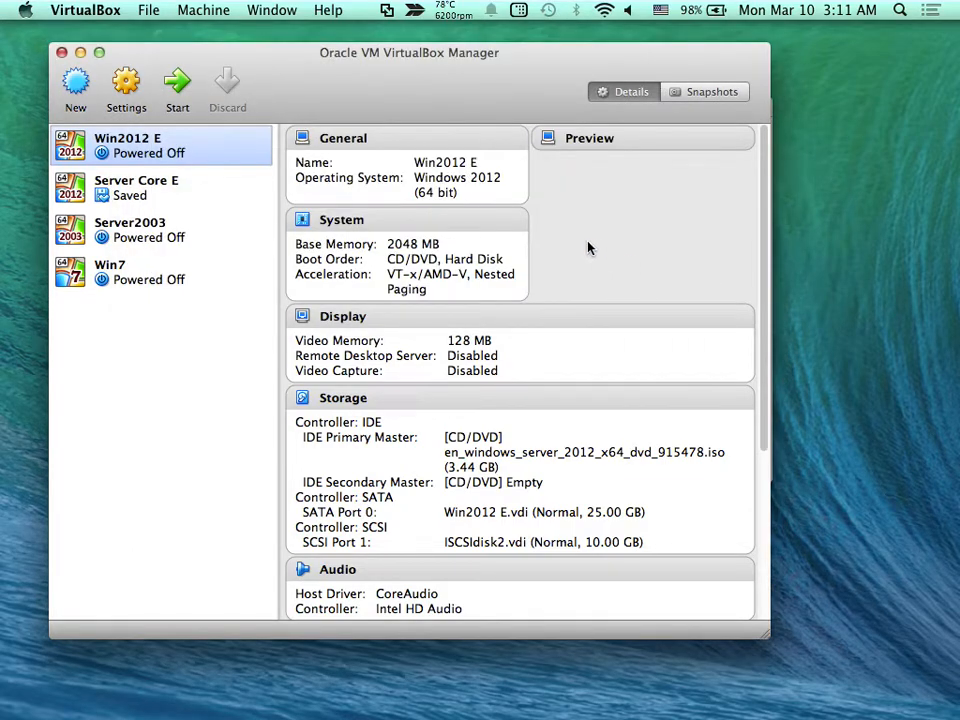
mouse_move(76, 84)
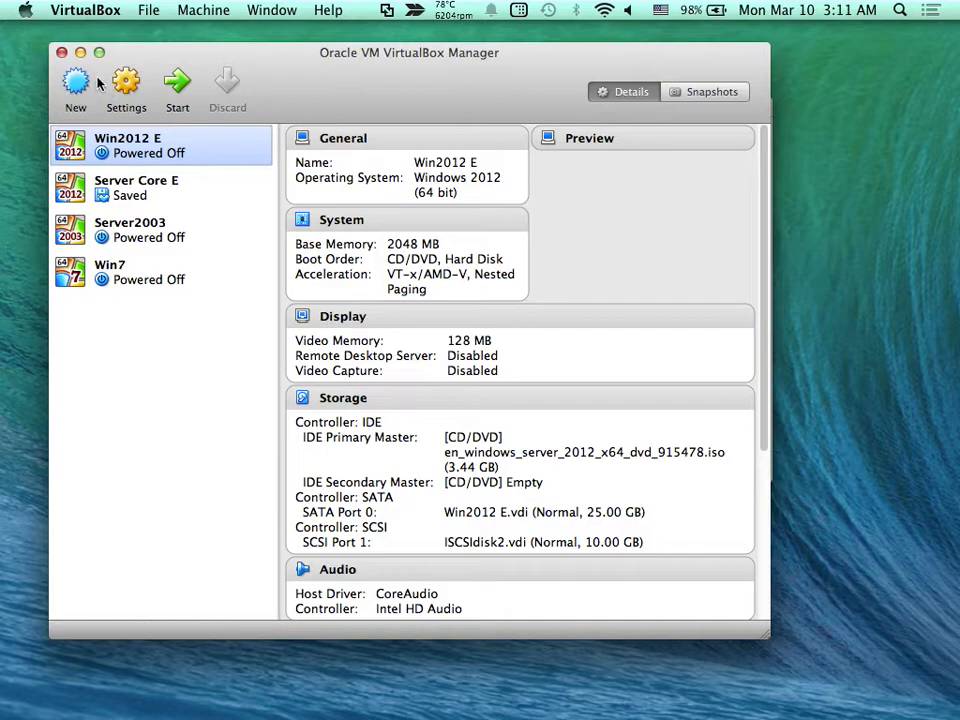
mouse_move(76, 84)
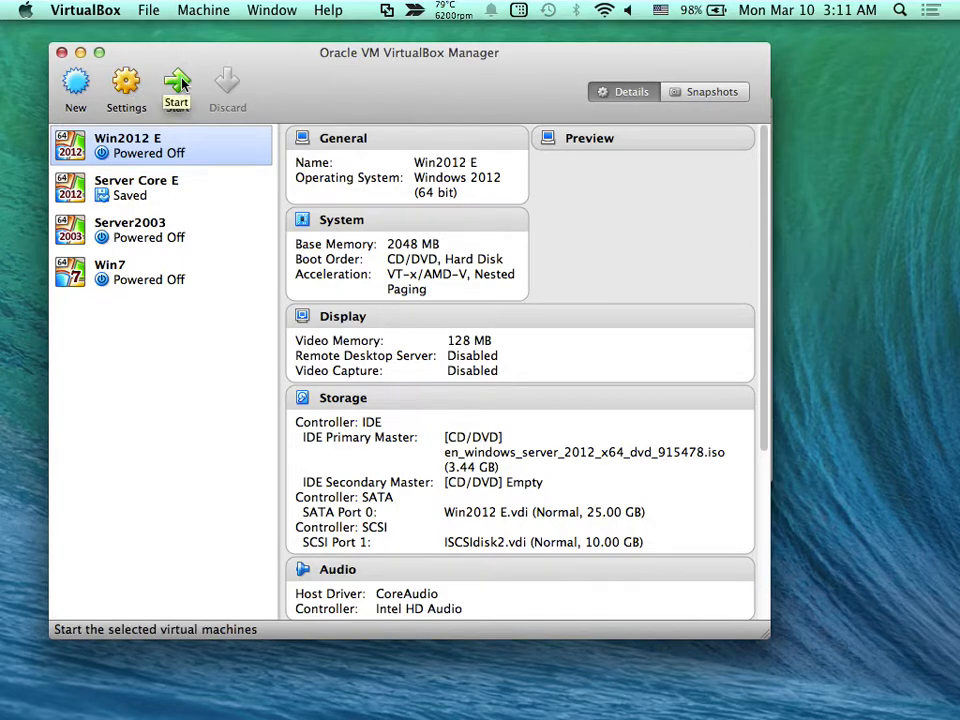
mouse_move(126, 188)
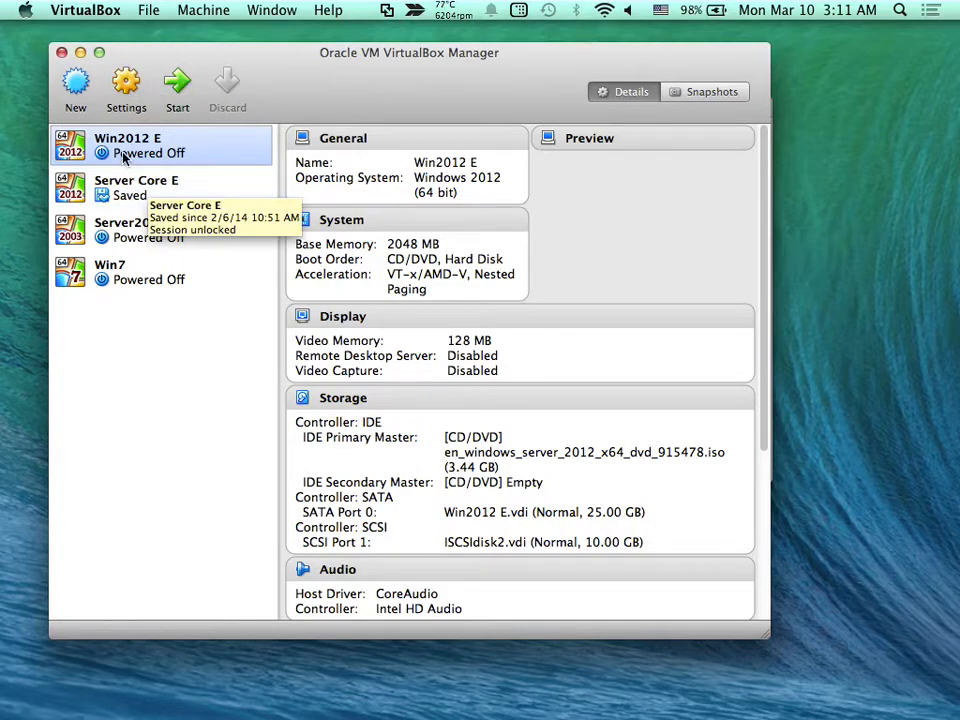
mouse_move(168, 342)
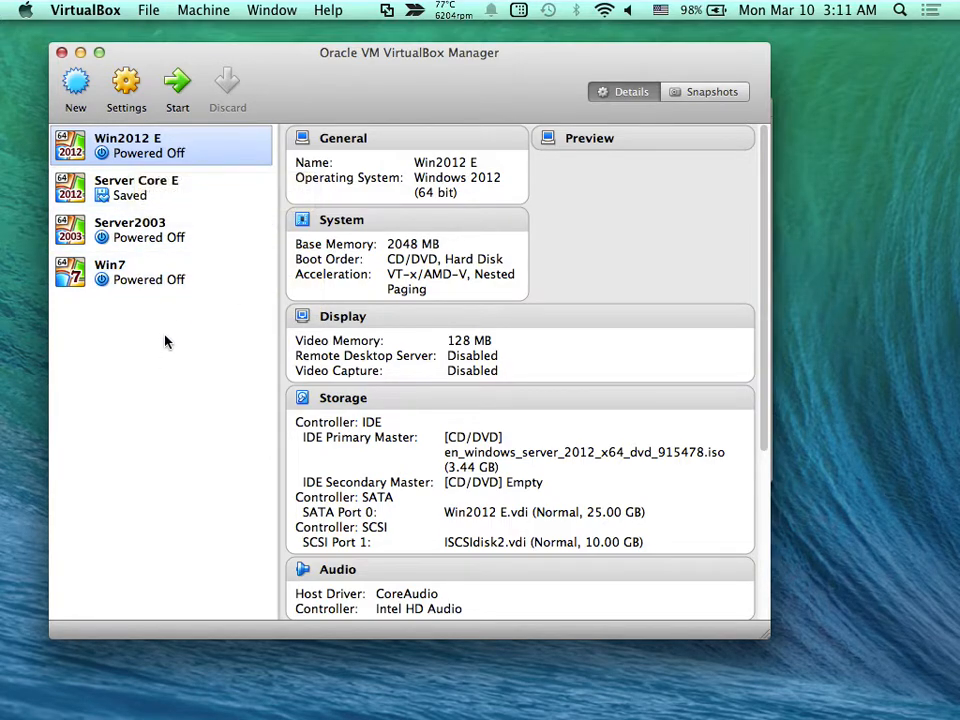
mouse_move(168, 320)
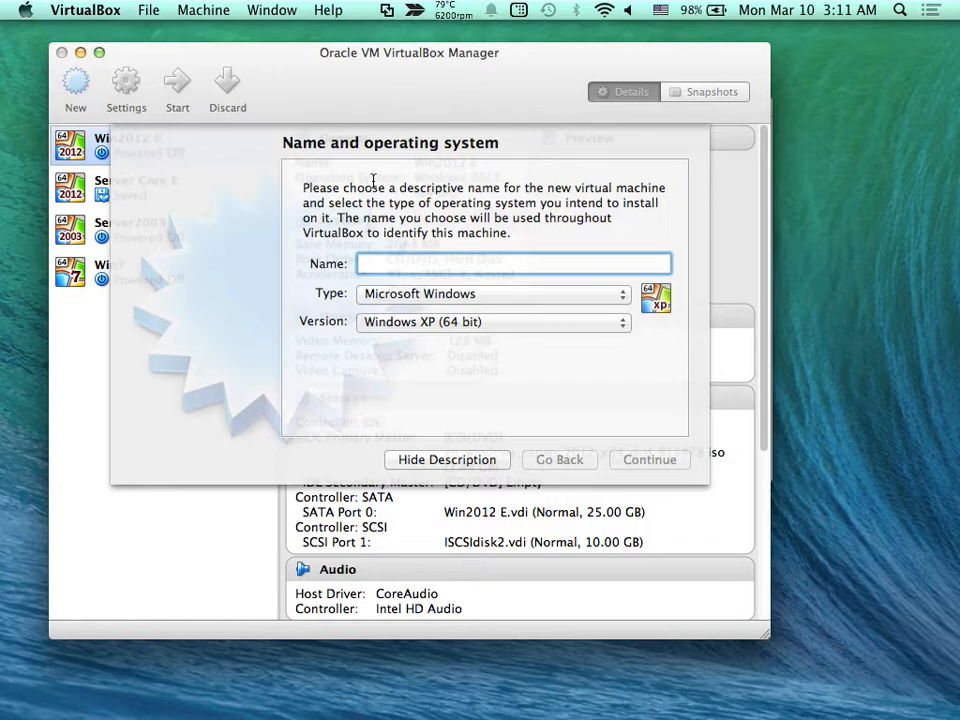
mouse_move(378, 232)
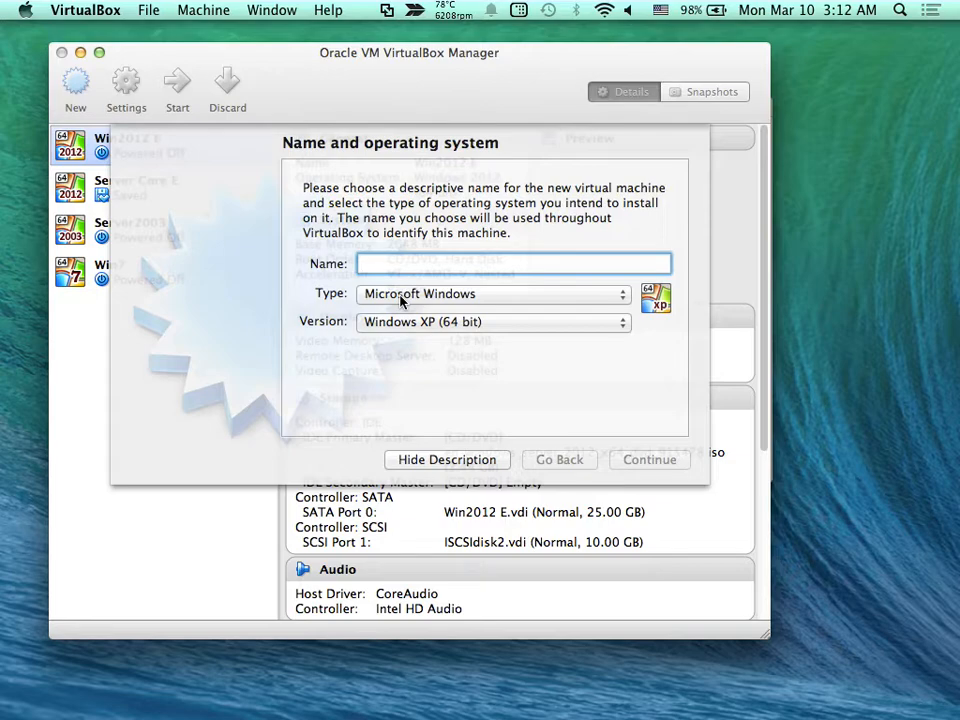
Step: Choose Mac OS X as the new machine's type, version Mac OS X (32 bit)
click(490, 292)
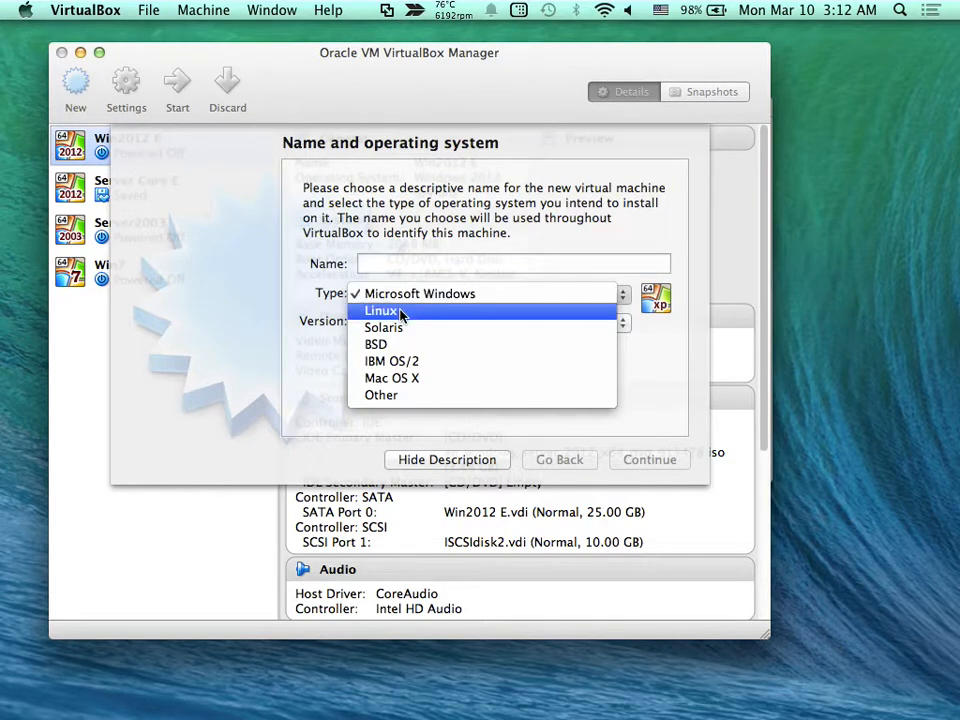
mouse_move(384, 328)
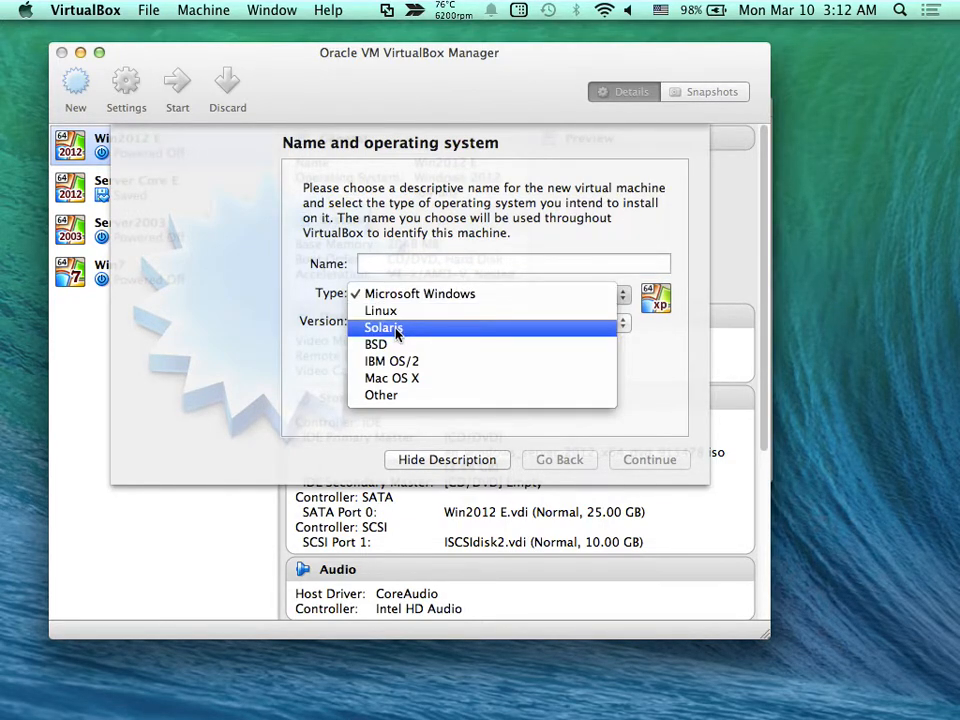
mouse_move(392, 378)
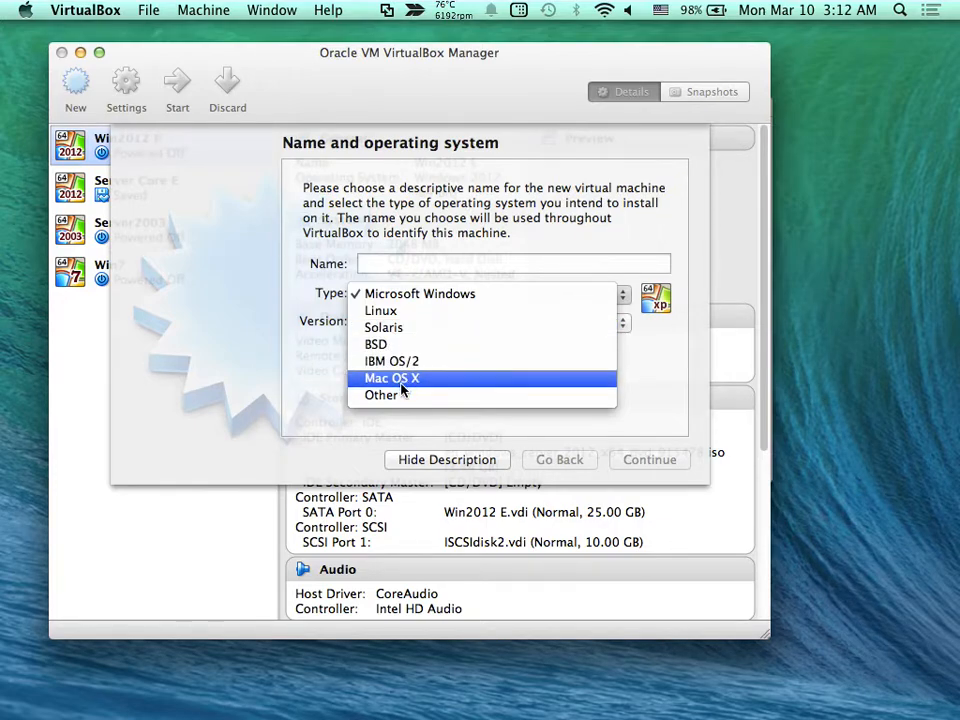
mouse_move(394, 416)
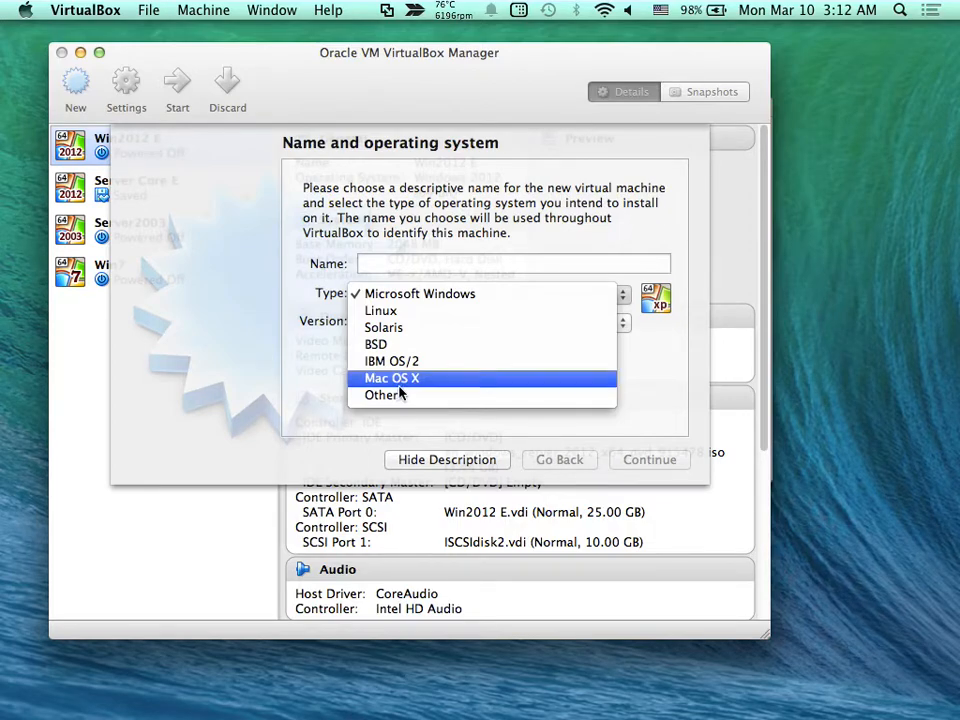
click(392, 378)
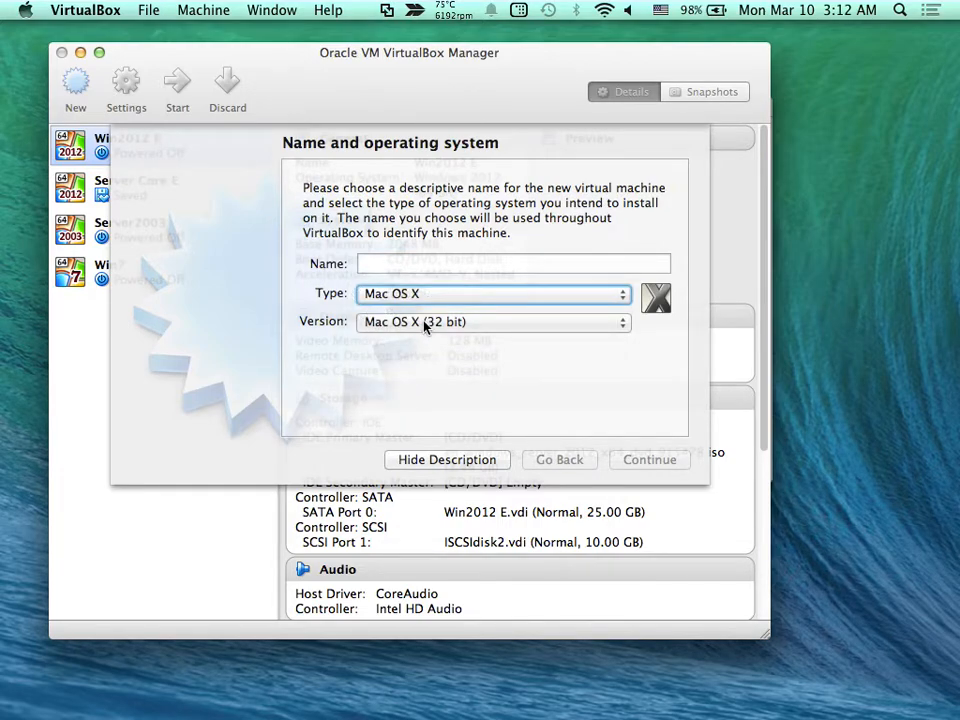
Step: Browse the Mac OS X version list up to 10.9 Mavericks (64 bit), then show the OS type choices again
click(490, 320)
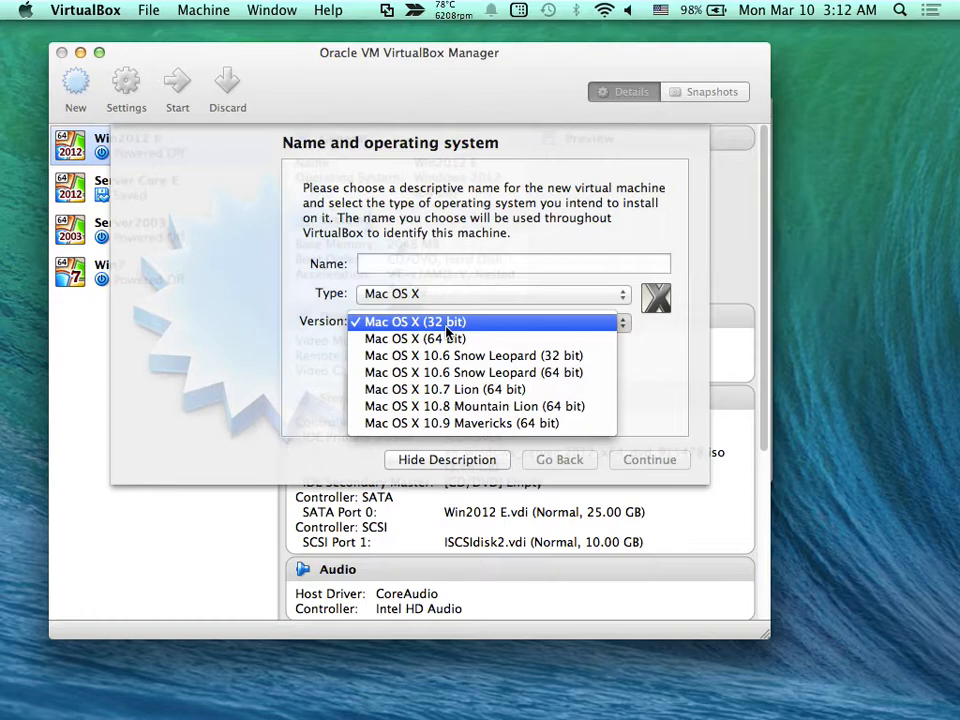
mouse_move(474, 356)
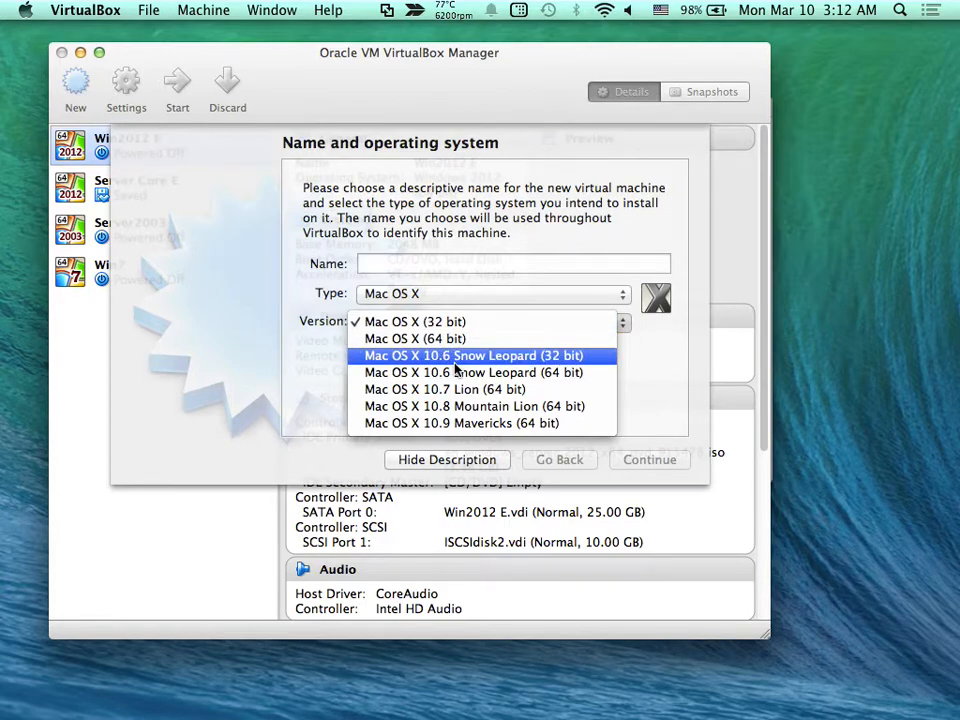
mouse_move(456, 388)
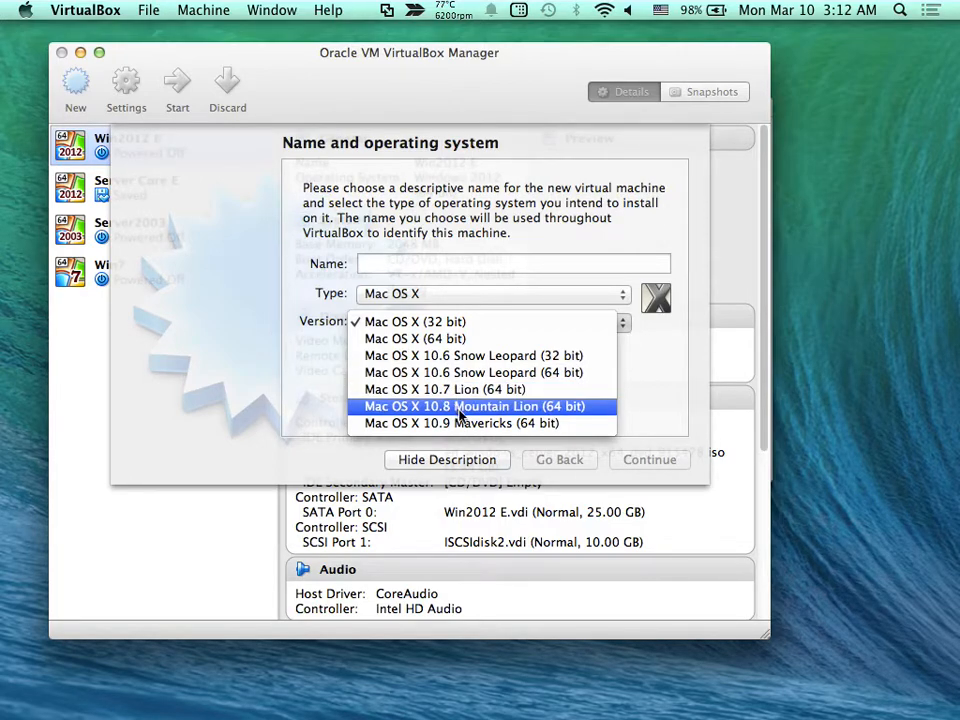
mouse_move(460, 424)
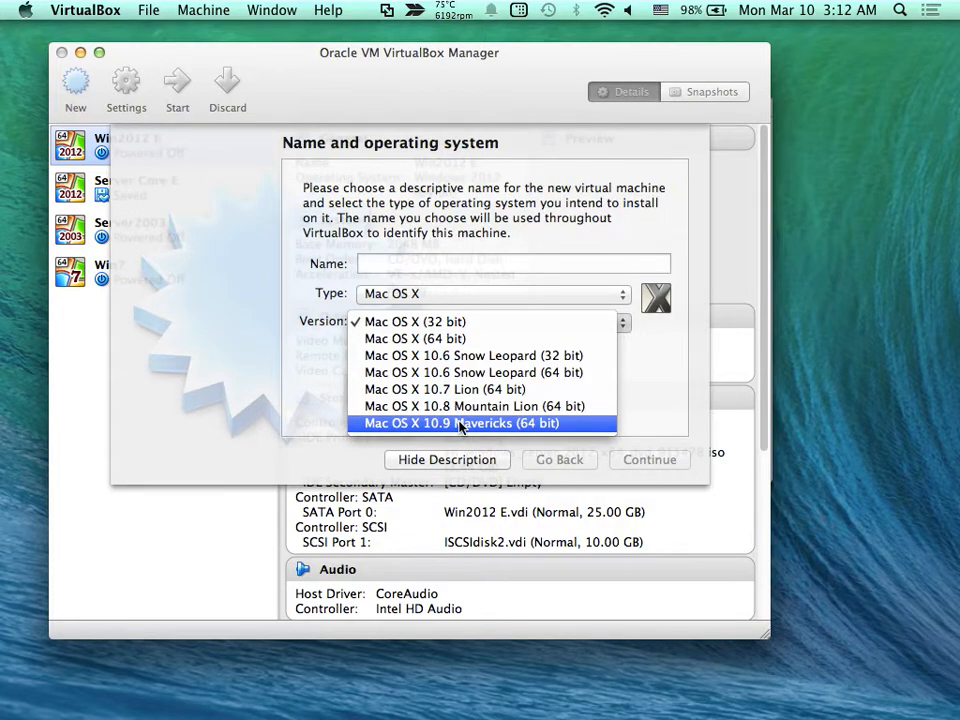
click(490, 292)
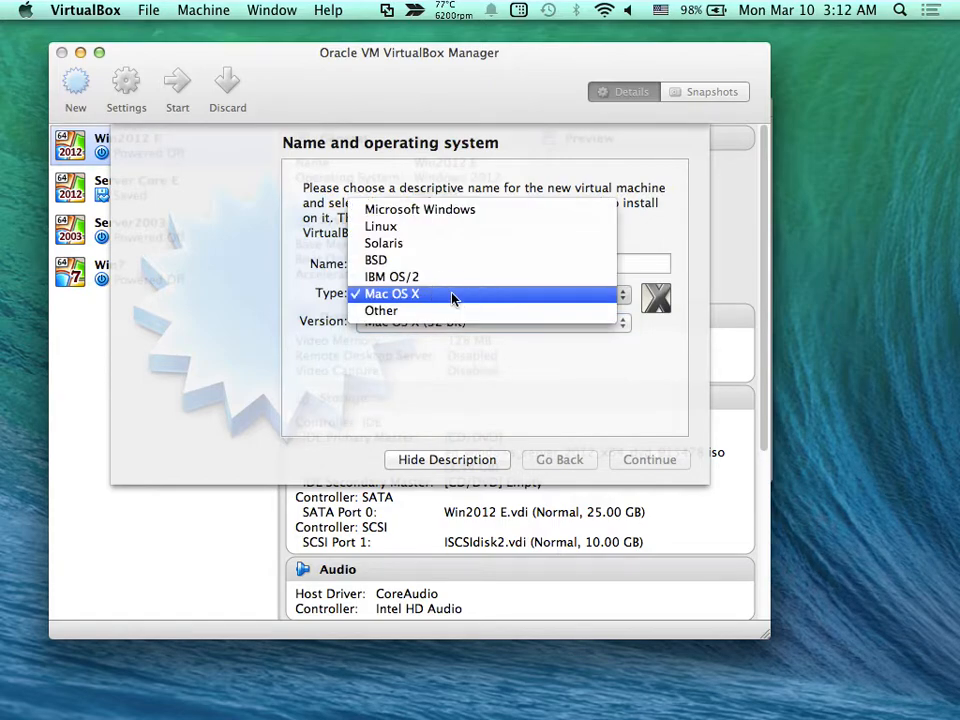
Step: Set the type to Microsoft Windows and show its version list from 3.1 to Windows 2012
click(420, 210)
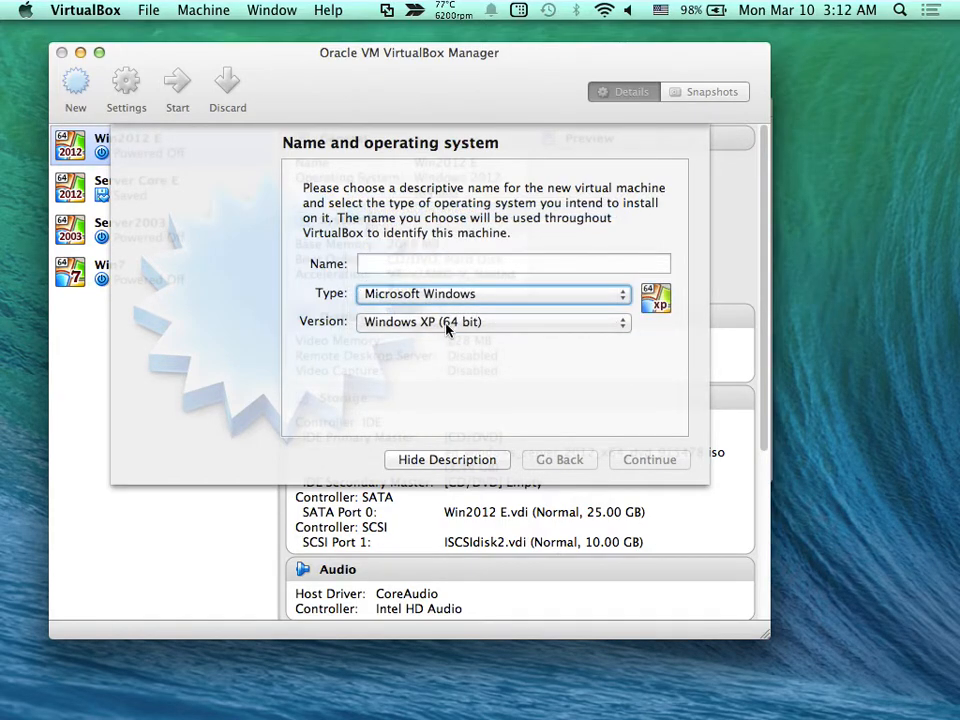
click(492, 320)
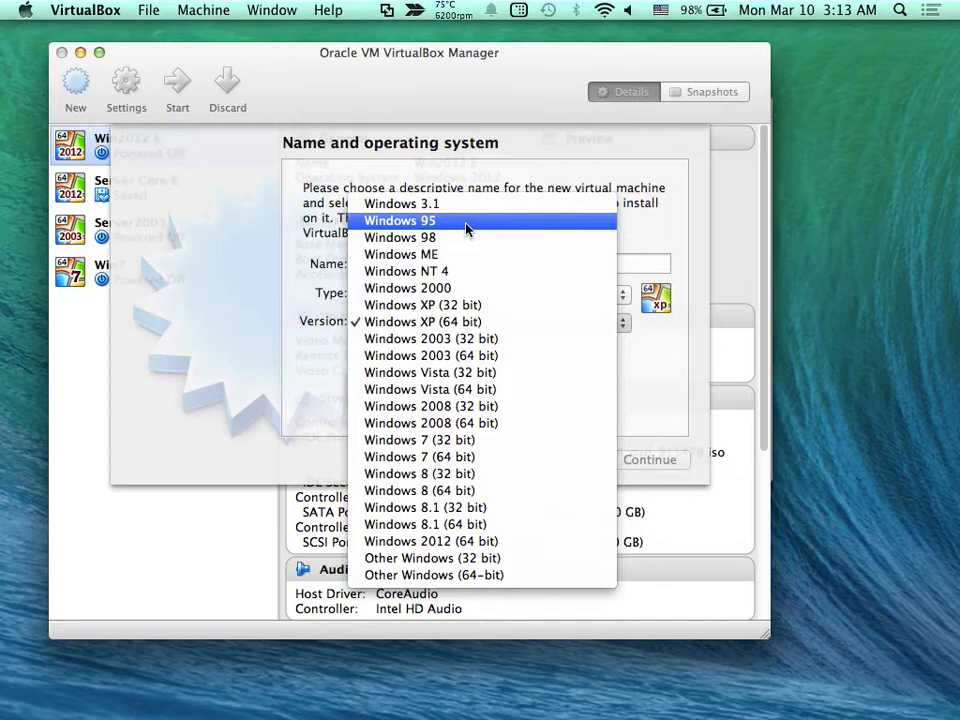
mouse_move(464, 254)
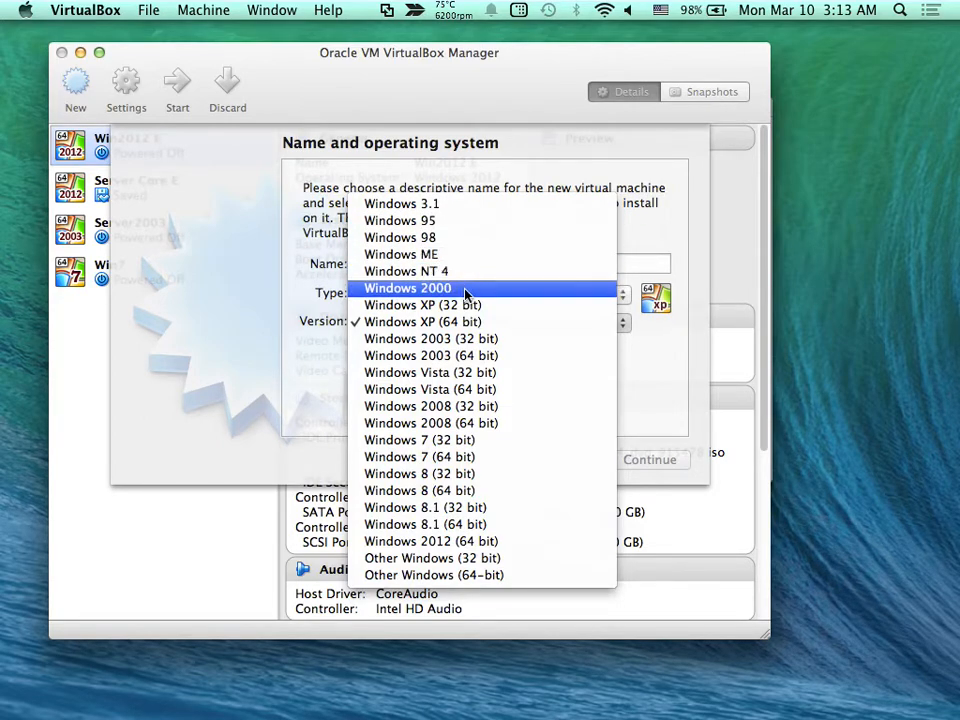
mouse_move(464, 338)
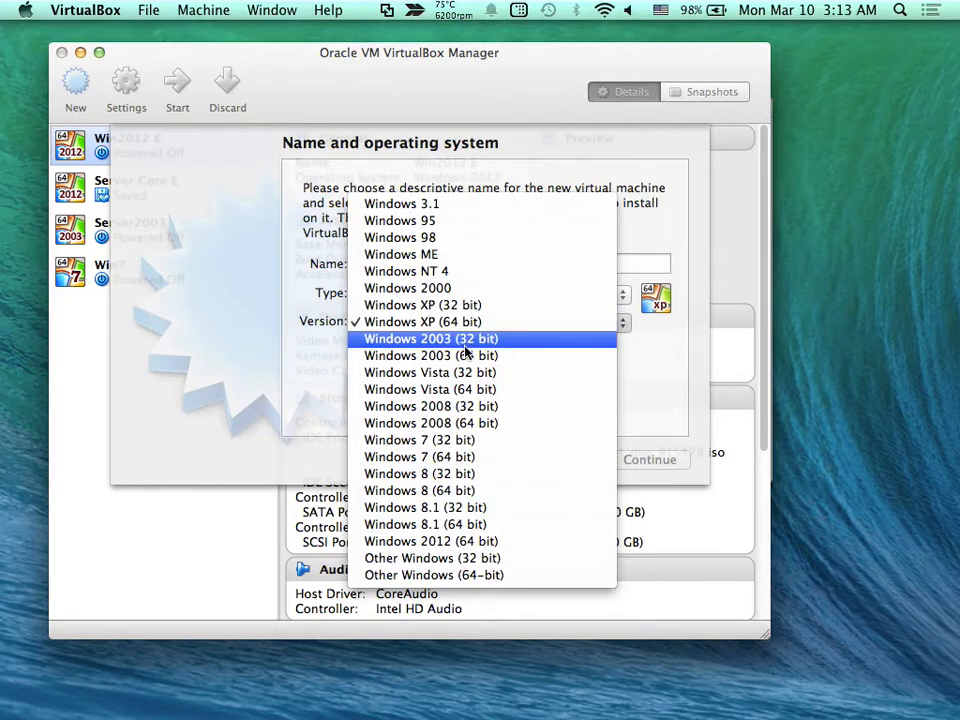
mouse_move(430, 372)
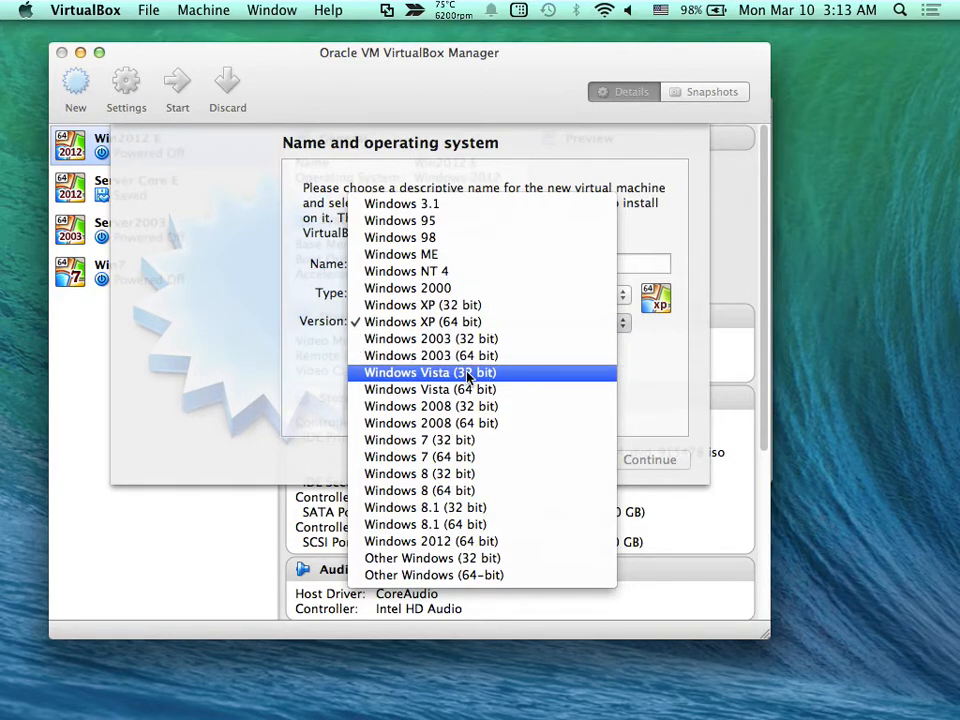
mouse_move(430, 338)
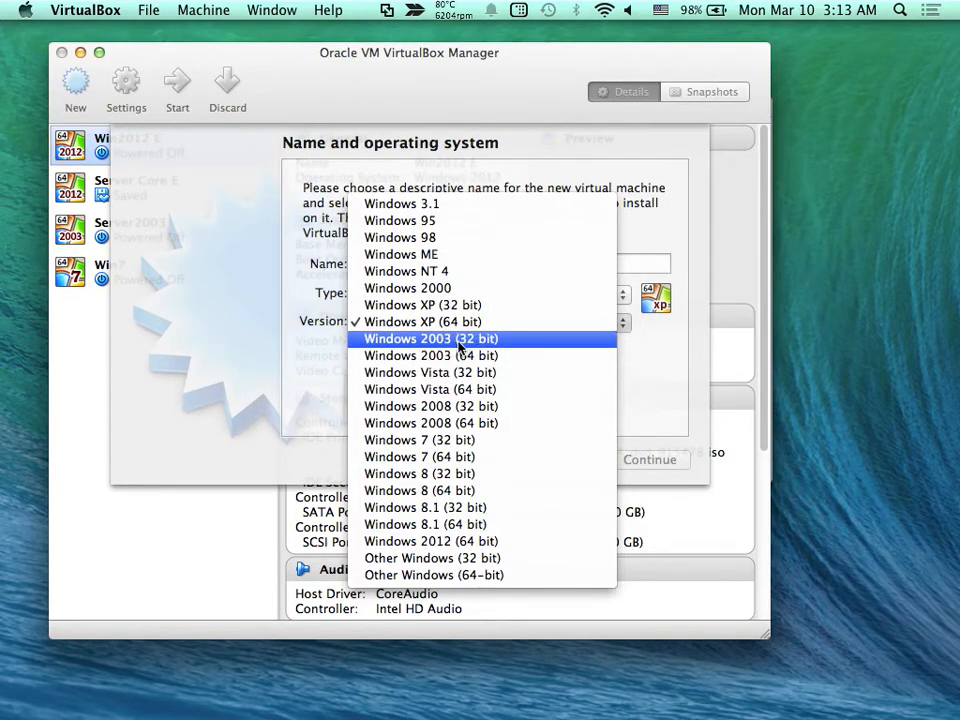
mouse_move(430, 388)
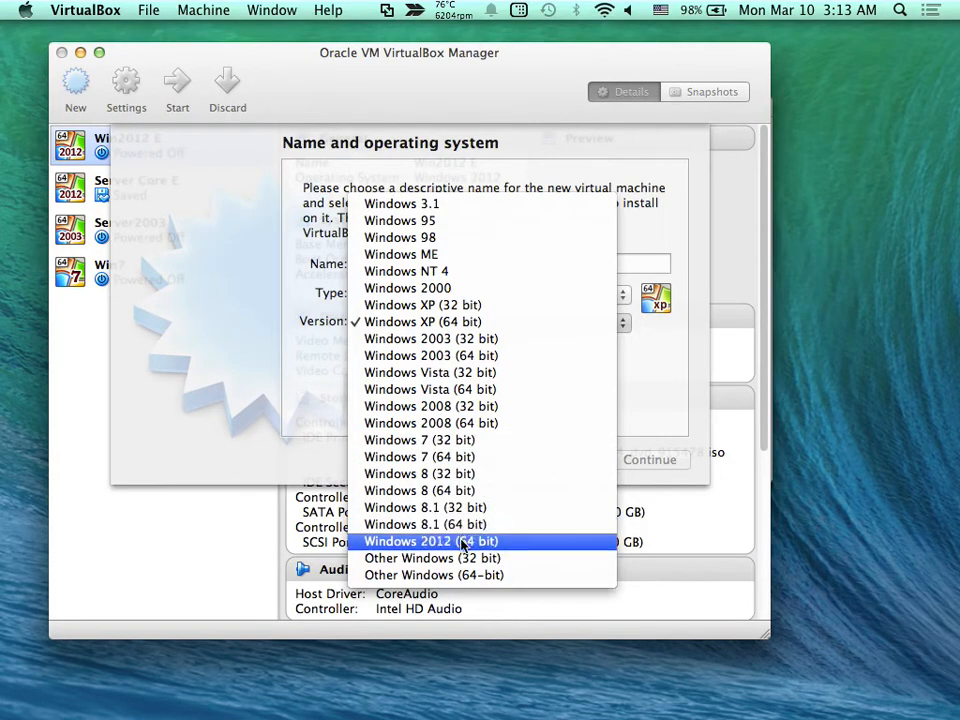
mouse_move(432, 558)
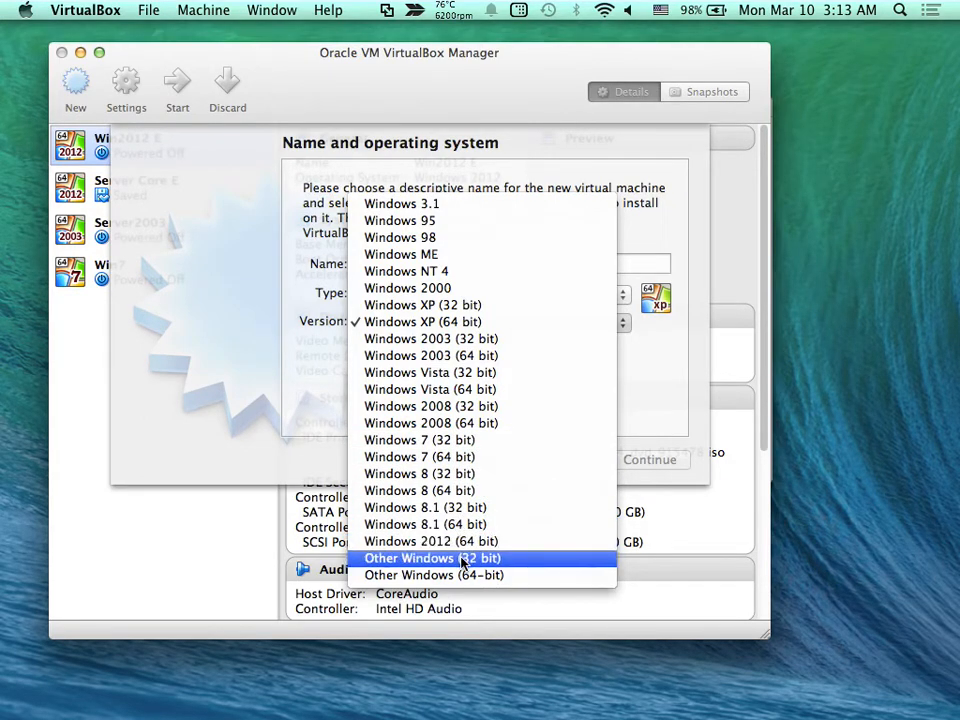